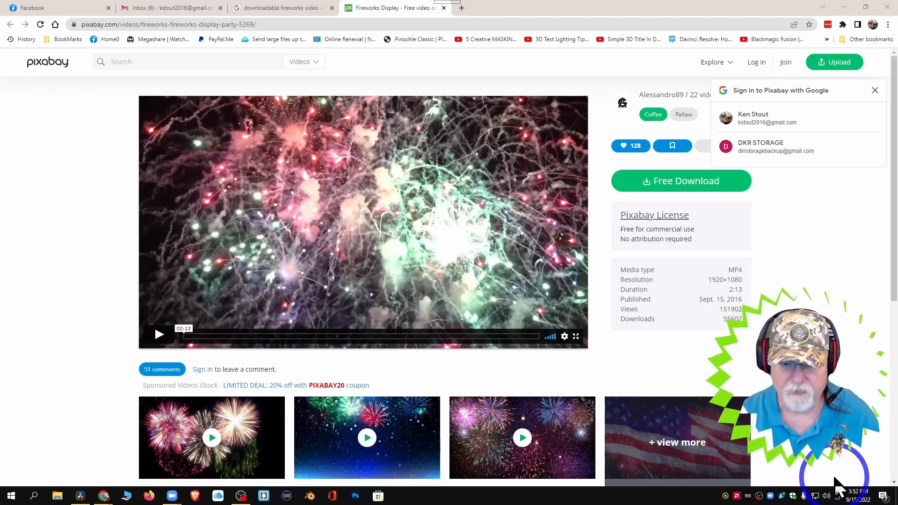
Step: Preview the Pixabay Fireworks Display clip and download its 1920×1080 MP4
{"action": "scroll", "scroll_direction": "down", "scroll_amount": 3}
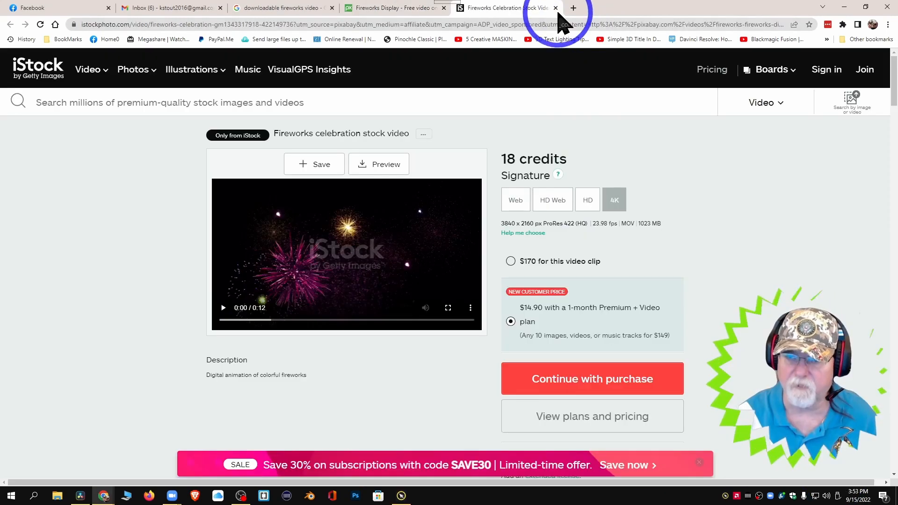
{"action": "left_click", "coordinate": [554, 7]}
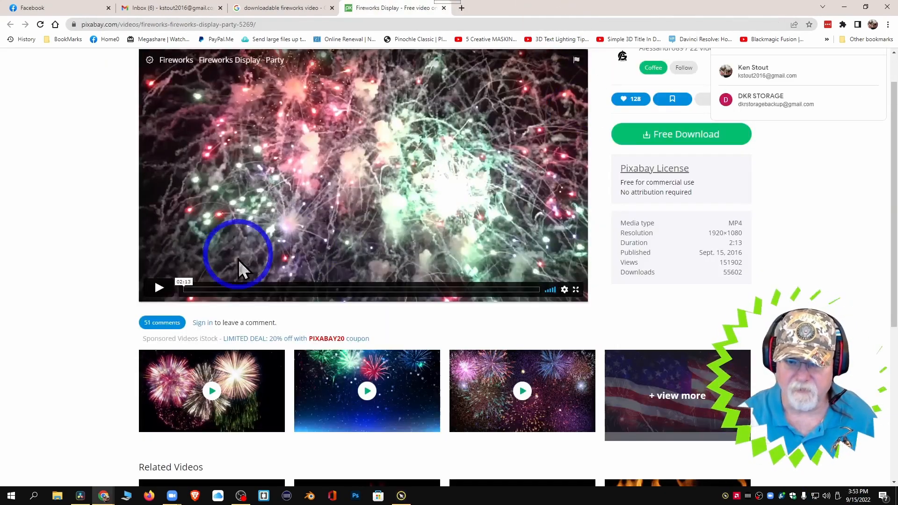
{"action": "left_click", "coordinate": [159, 288]}
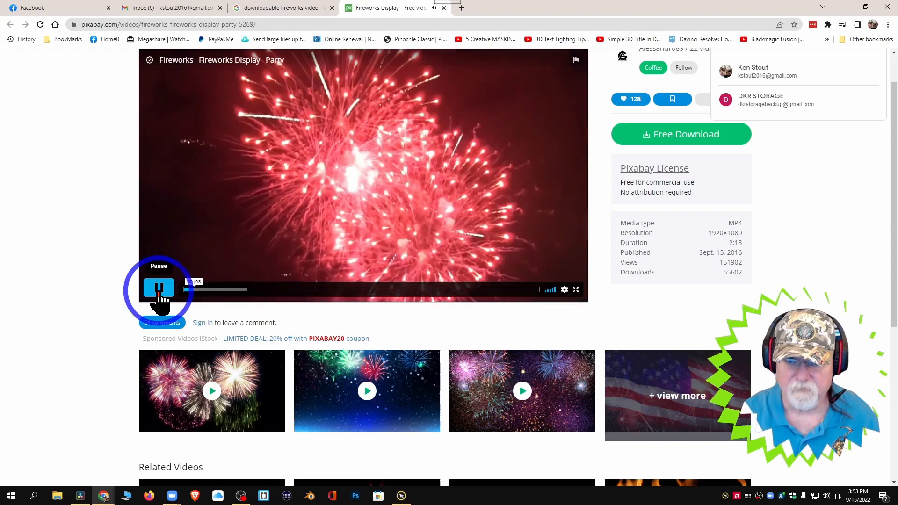
{"action": "left_click", "coordinate": [275, 291]}
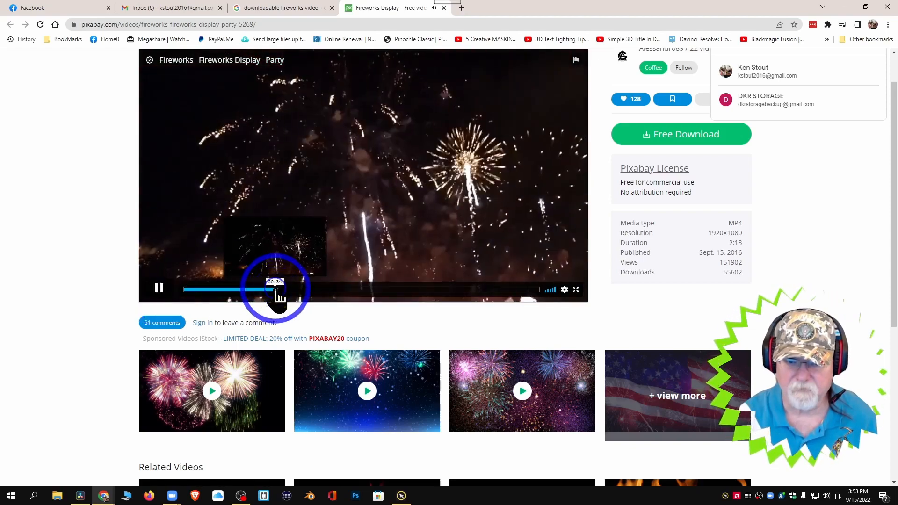
{"action": "left_click_drag", "start_coordinate": [277, 289], "coordinate": [400, 289]}
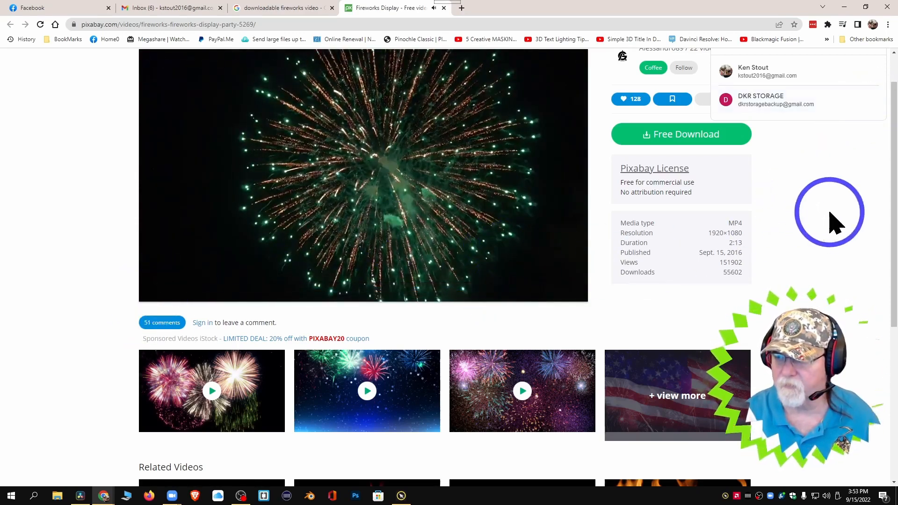
{"action": "left_click", "coordinate": [682, 133]}
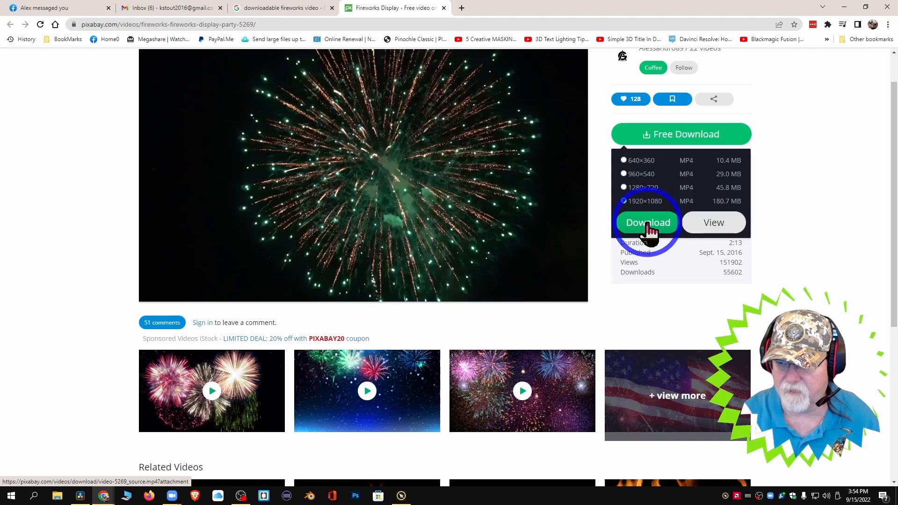
{"action": "left_click", "coordinate": [647, 222]}
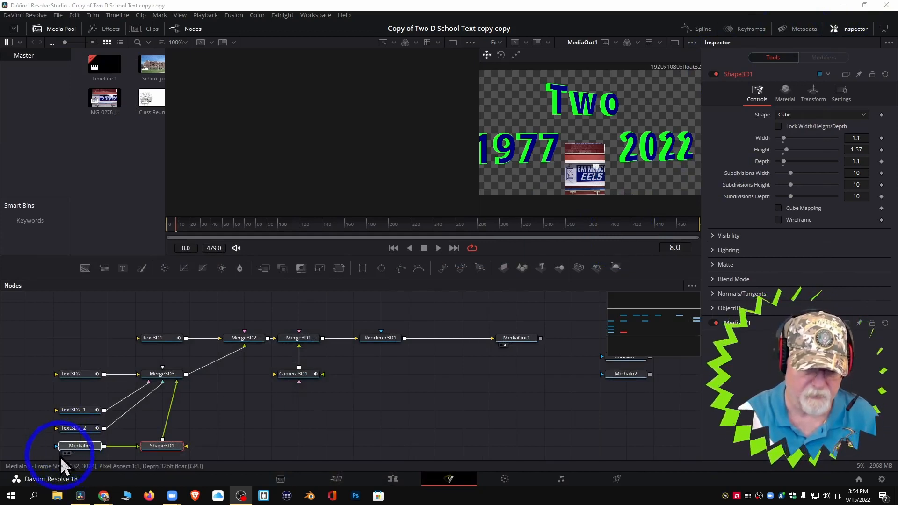
Step: On the Edit page, import Fireworks - 5269.mp4 from Downloads into the Media Pool
{"action": "left_click", "coordinate": [79, 445]}
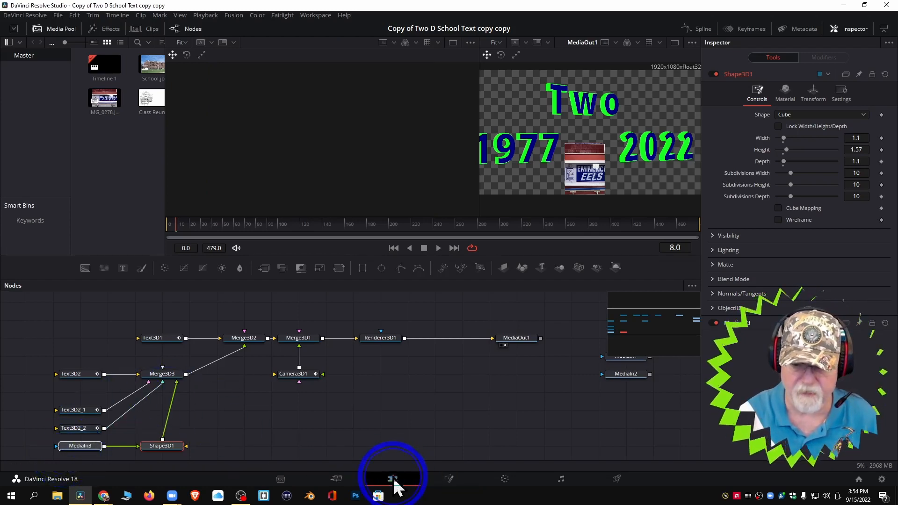
{"action": "left_click", "coordinate": [393, 479]}
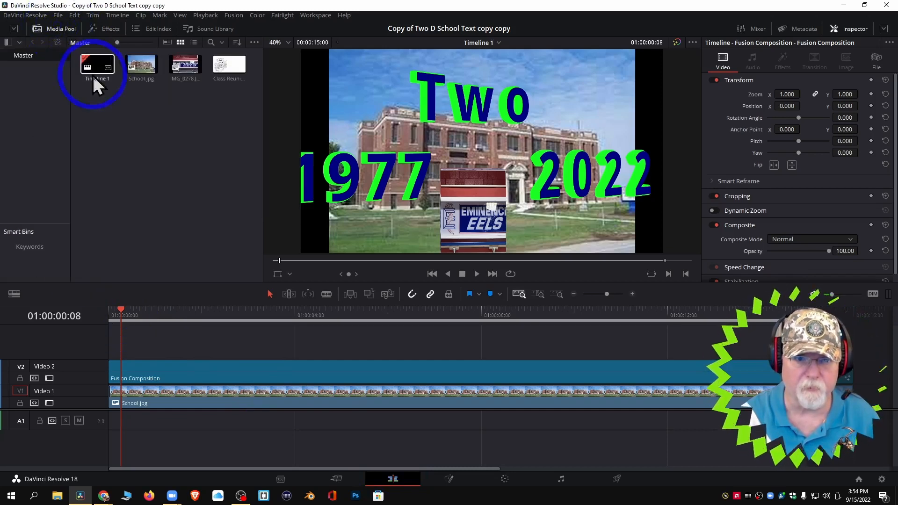
{"action": "right_click", "coordinate": [98, 115]}
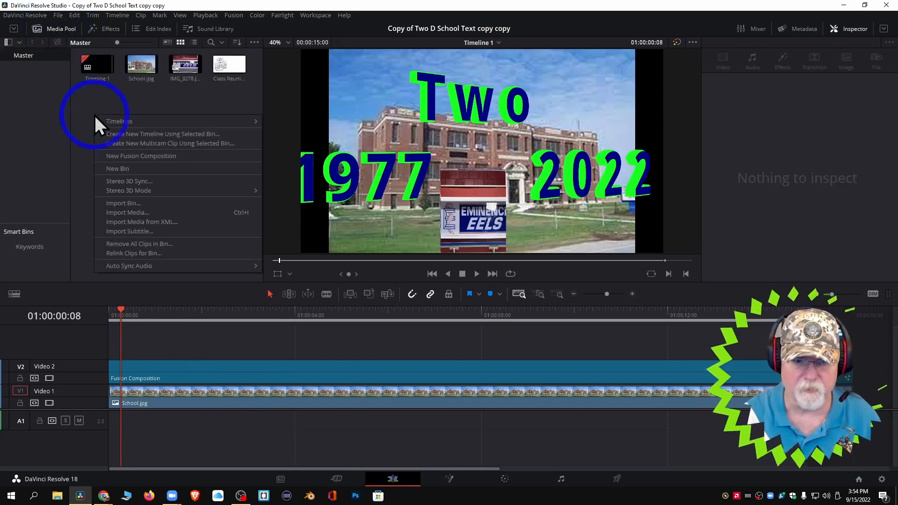
{"action": "left_click", "coordinate": [128, 212]}
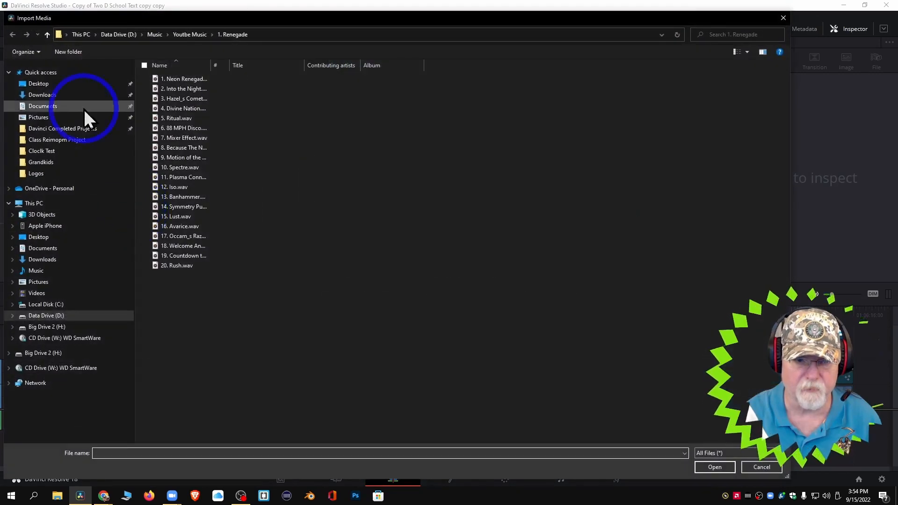
{"action": "left_click", "coordinate": [41, 94]}
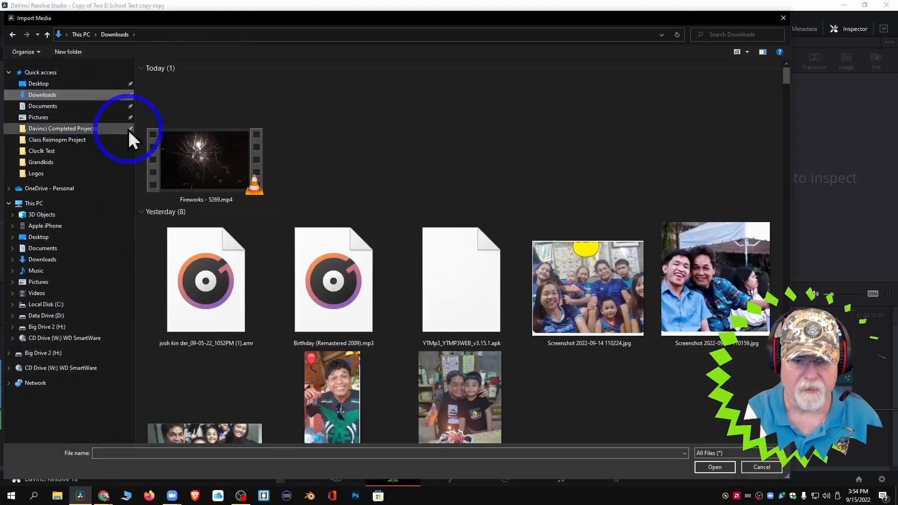
{"action": "left_click", "coordinate": [205, 160]}
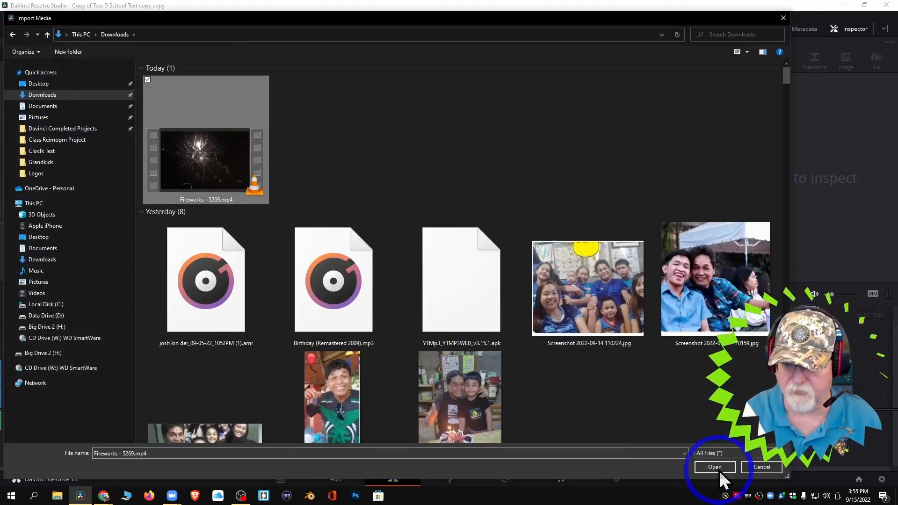
{"action": "left_click", "coordinate": [715, 466]}
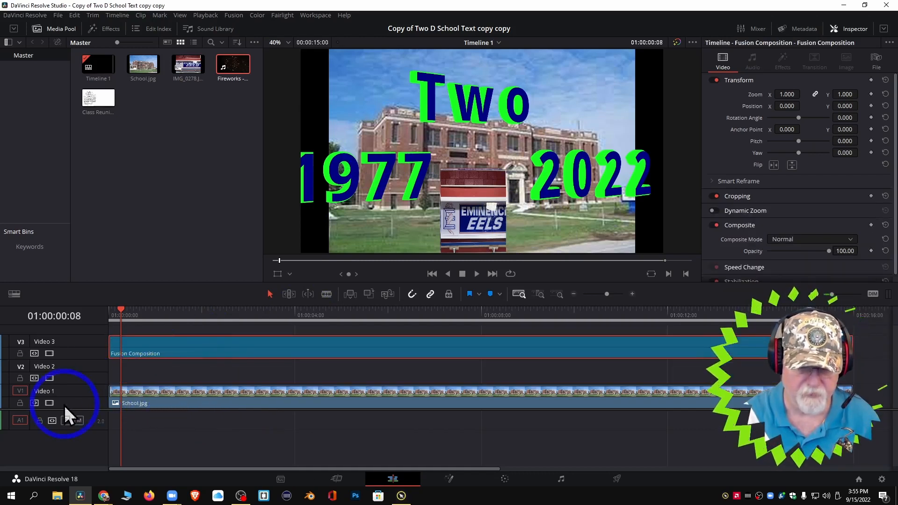
Step: Disable the Video 1 track holding the school photo
{"action": "left_click", "coordinate": [49, 402]}
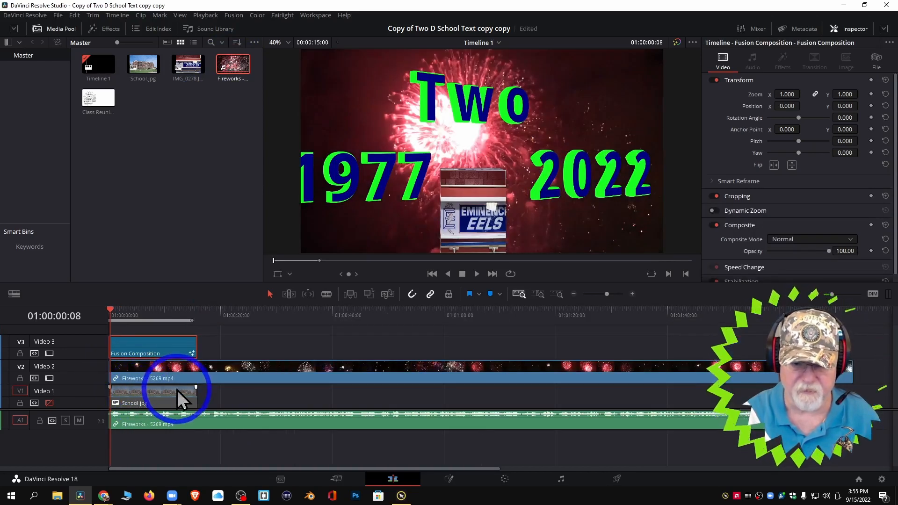
{"action": "mouse_move", "coordinate": [215, 461]}
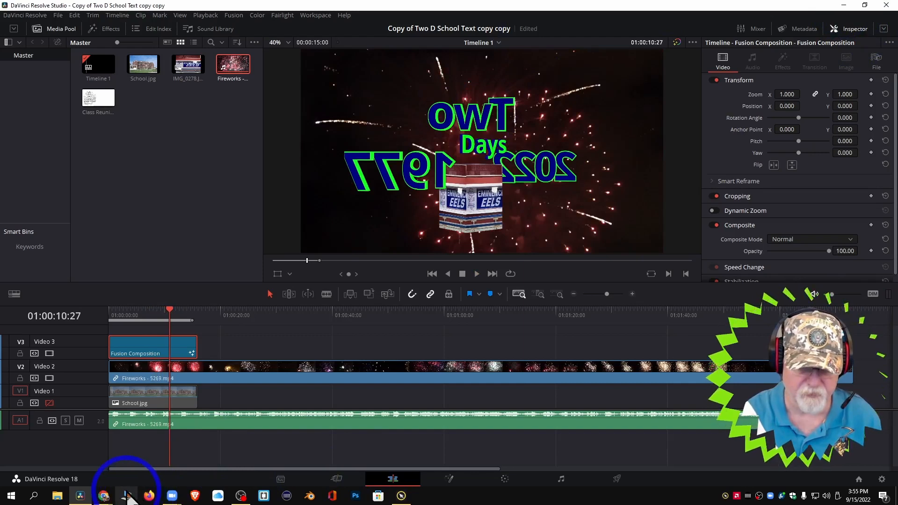
{"action": "left_click", "coordinate": [125, 496]}
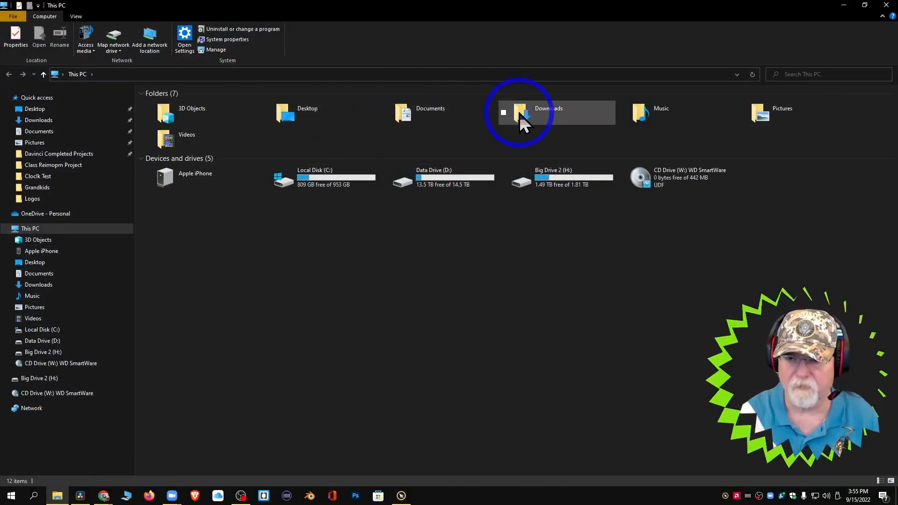
{"action": "double_click", "coordinate": [521, 112]}
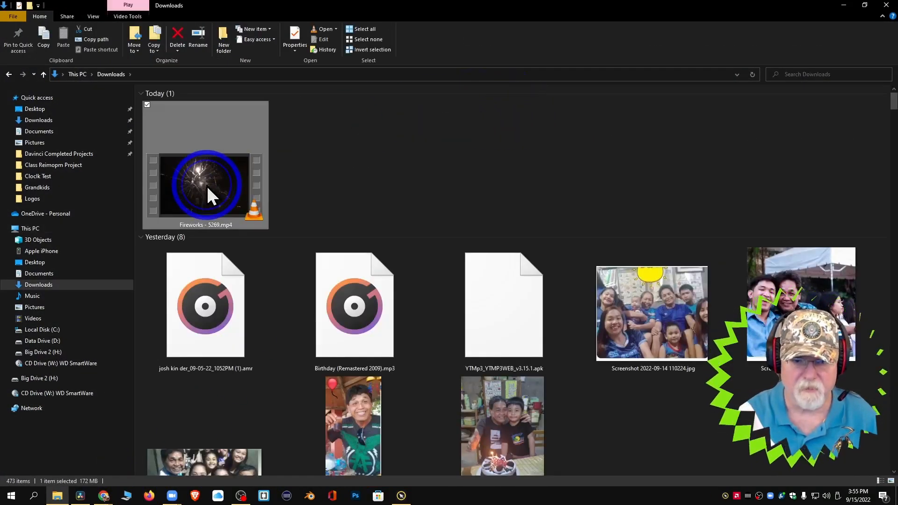
{"action": "double_click", "coordinate": [204, 185]}
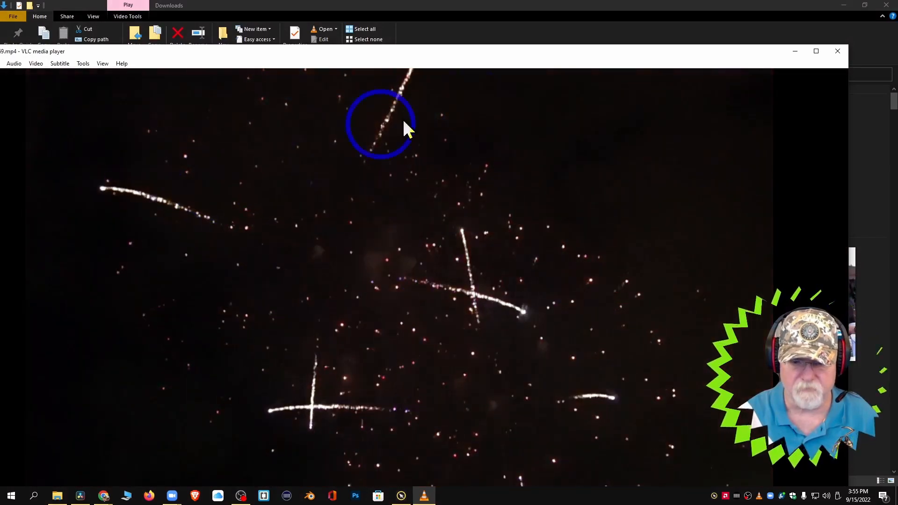
{"action": "left_click", "coordinate": [837, 51]}
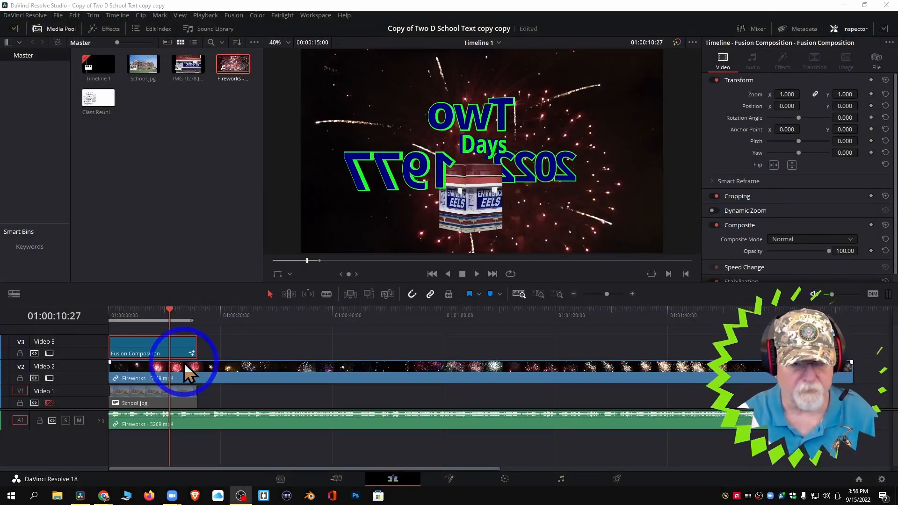
{"action": "mouse_move", "coordinate": [77, 341]}
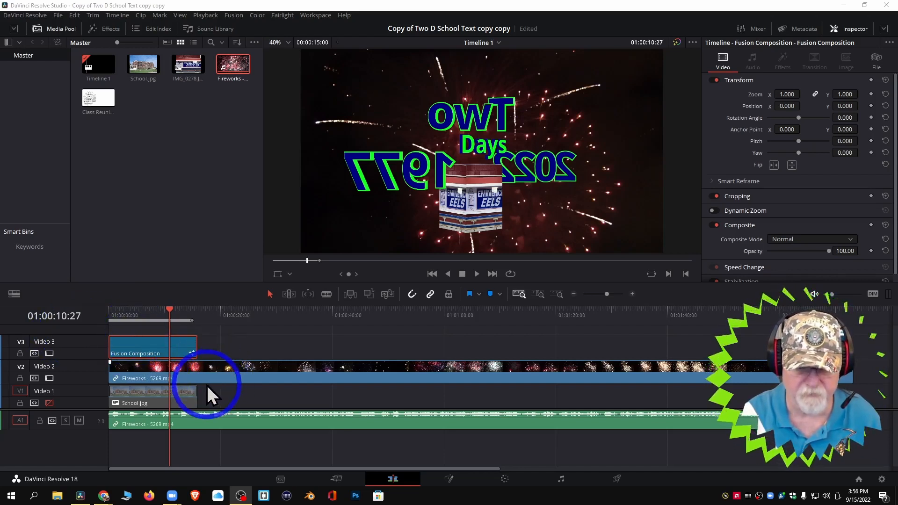
Step: Check the fireworks clip's audio settings, play the timeline adjusting volume, then rewind
{"action": "left_click", "coordinate": [241, 424]}
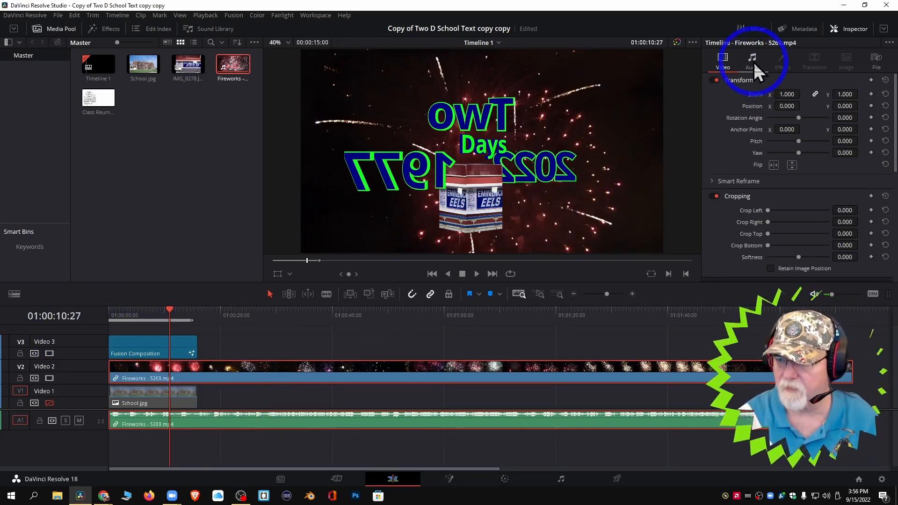
{"action": "left_click", "coordinate": [752, 61]}
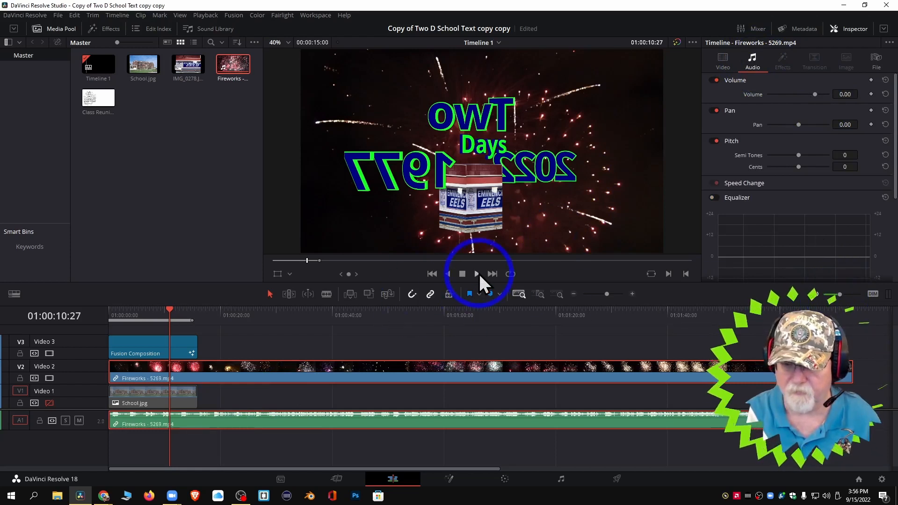
{"action": "left_click", "coordinate": [476, 274]}
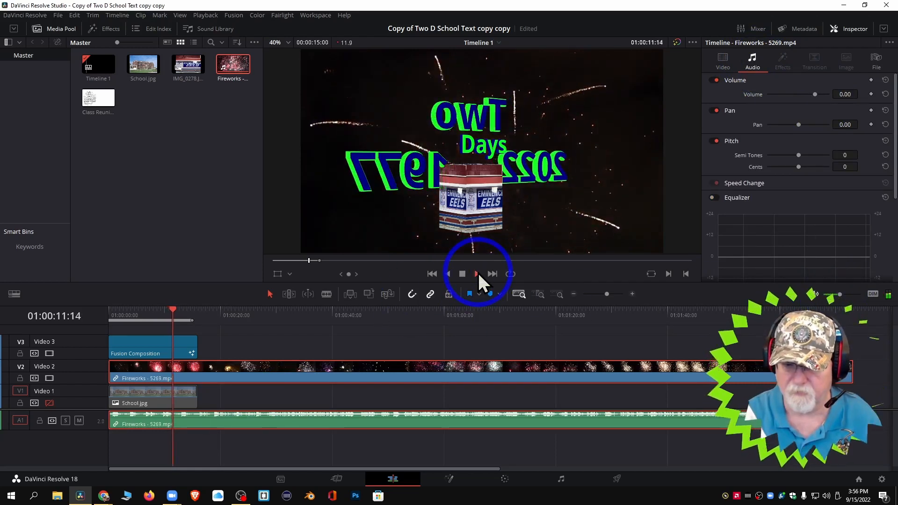
{"action": "left_click", "coordinate": [476, 273]}
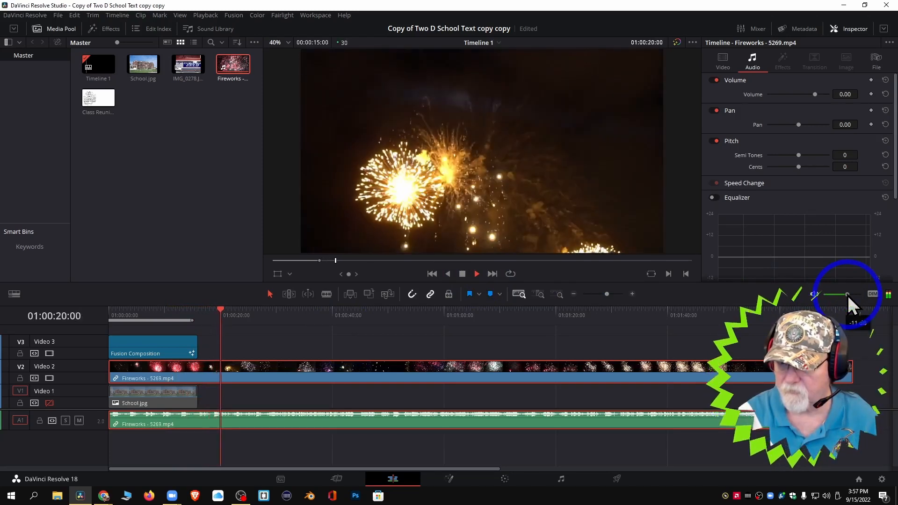
{"action": "left_click", "coordinate": [476, 274]}
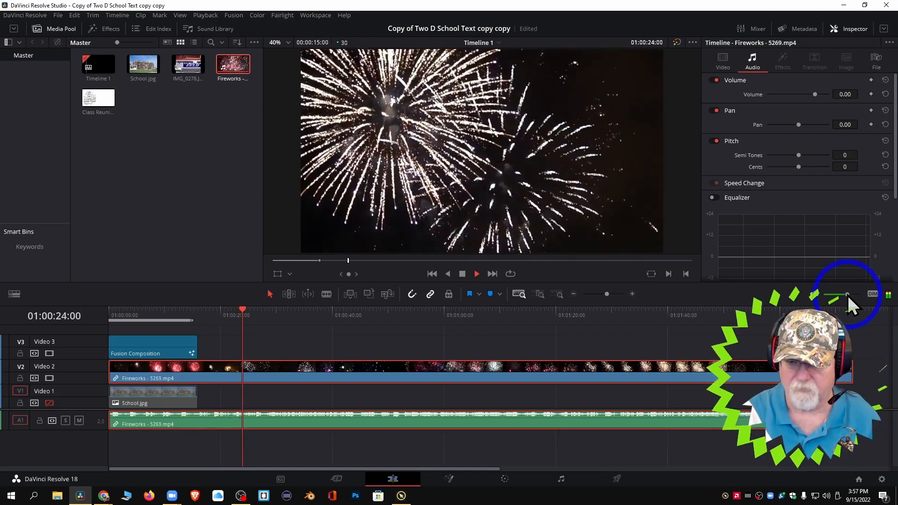
{"action": "left_click", "coordinate": [477, 273]}
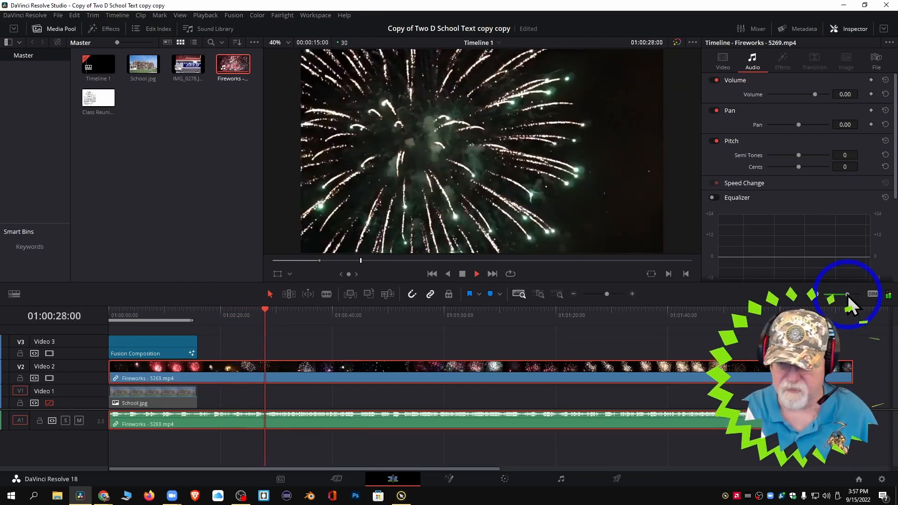
{"action": "left_click", "coordinate": [477, 273]}
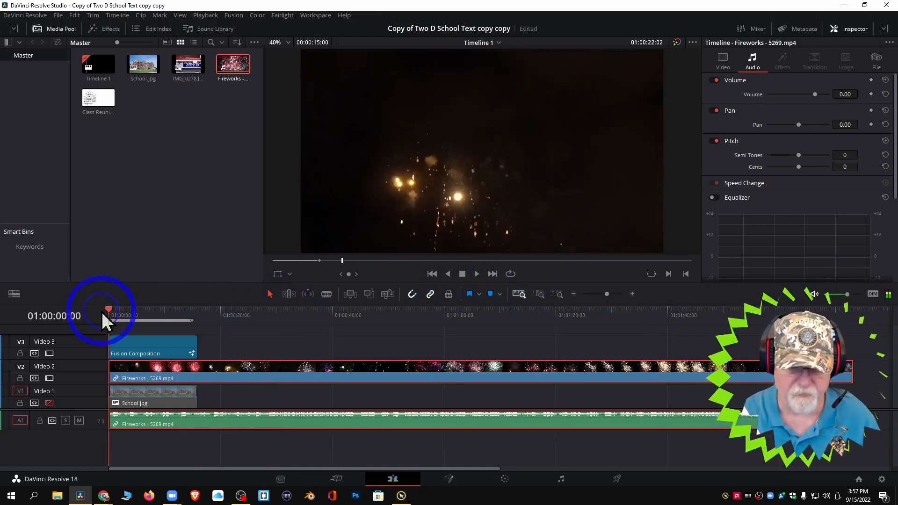
{"action": "left_click", "coordinate": [108, 309]}
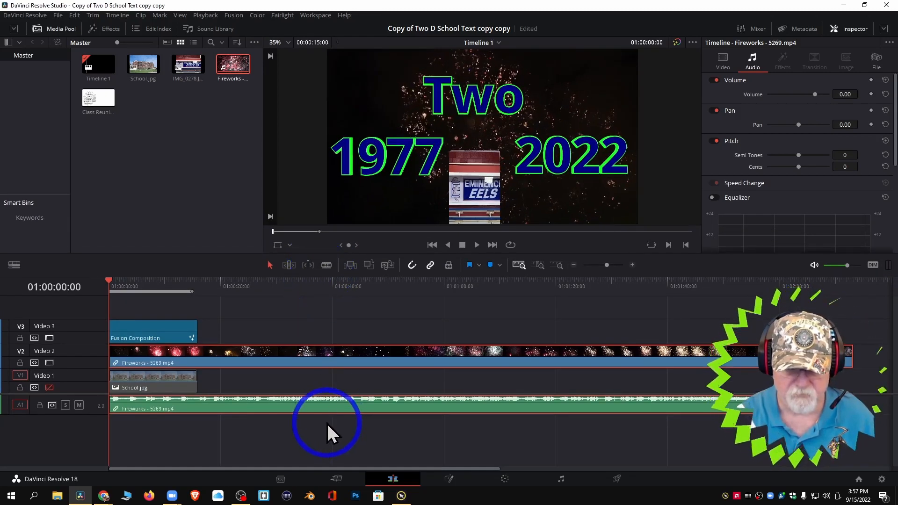
{"action": "mouse_move", "coordinate": [263, 329]}
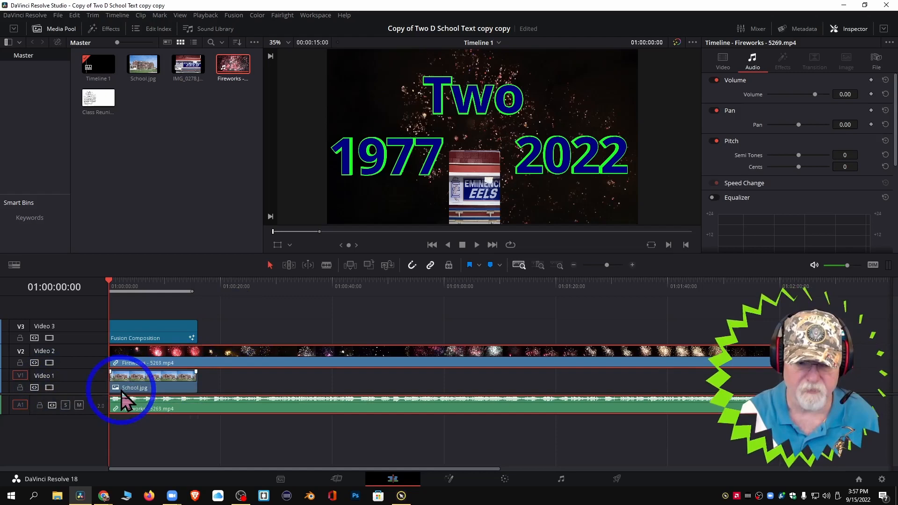
{"action": "mouse_move", "coordinate": [200, 295]}
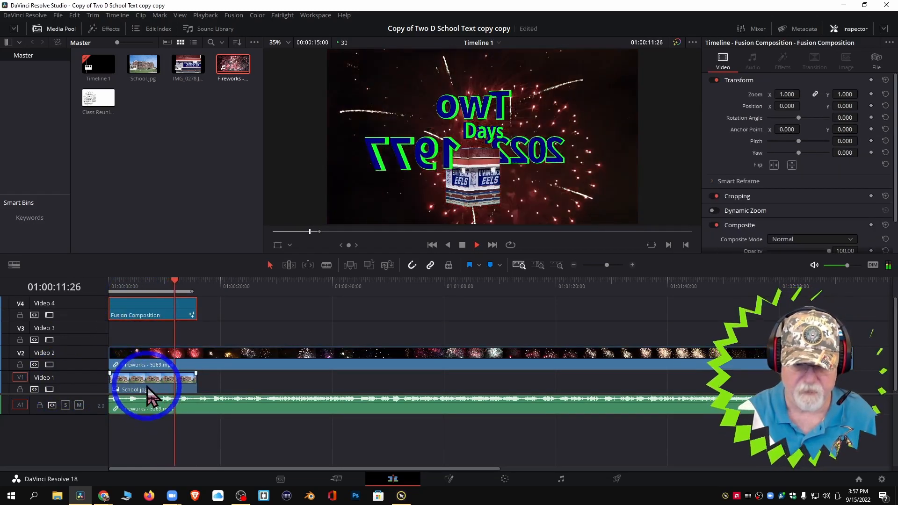
Step: Play the title over the fireworks from the start, then disable the Video 3 title track
{"action": "left_click_drag", "start_coordinate": [149, 390], "coordinate": [148, 334]}
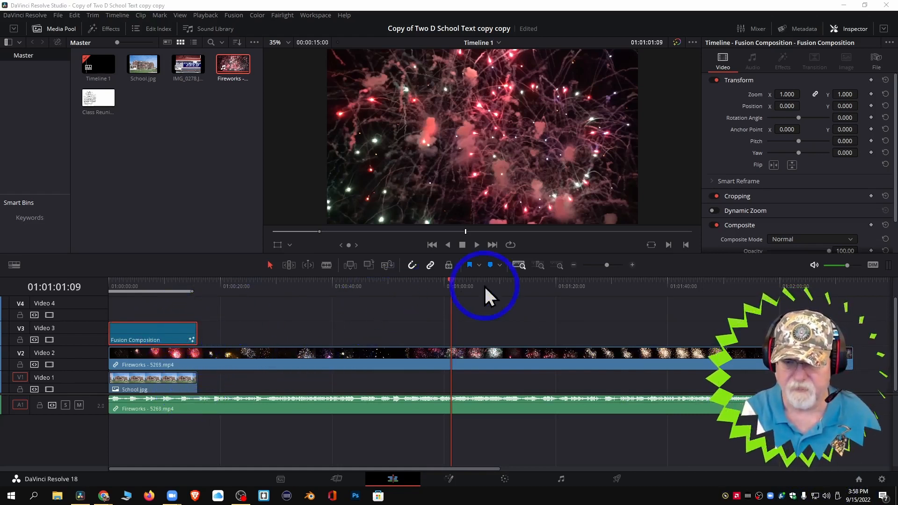
{"action": "left_click", "coordinate": [103, 286]}
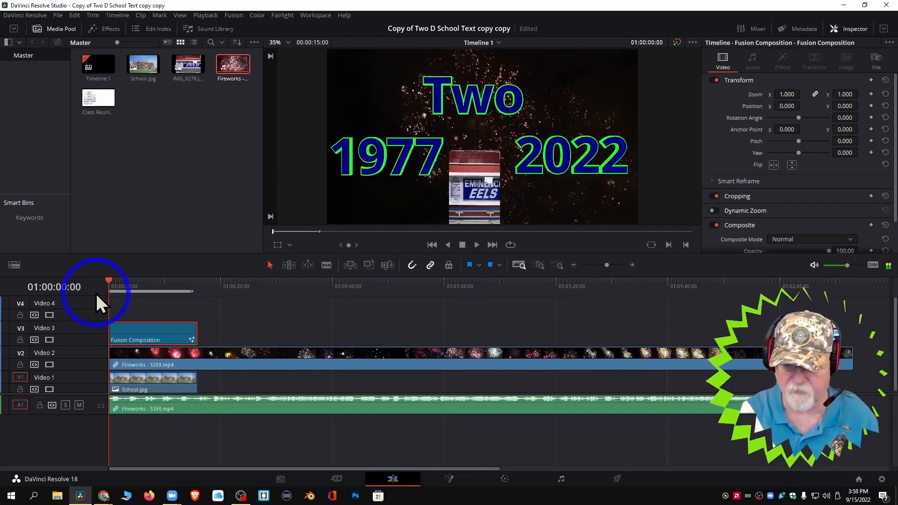
{"action": "left_click", "coordinate": [477, 245]}
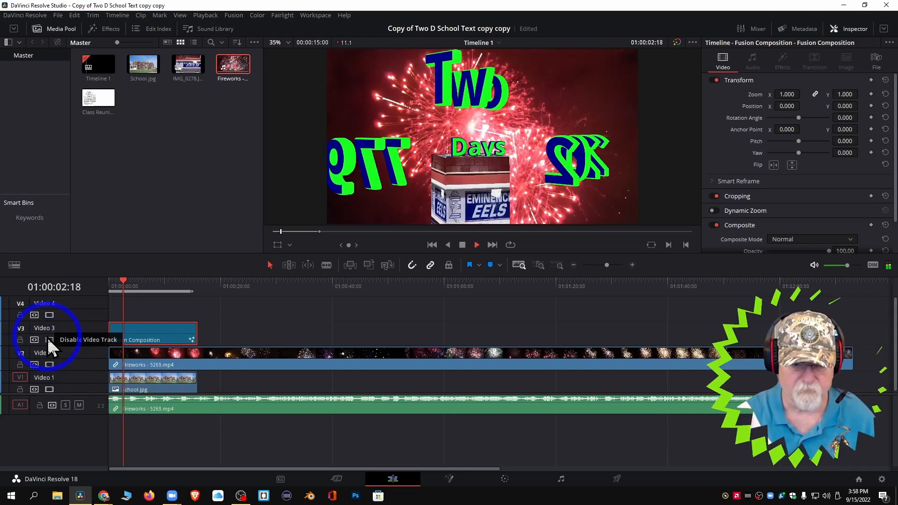
{"action": "left_click", "coordinate": [49, 339]}
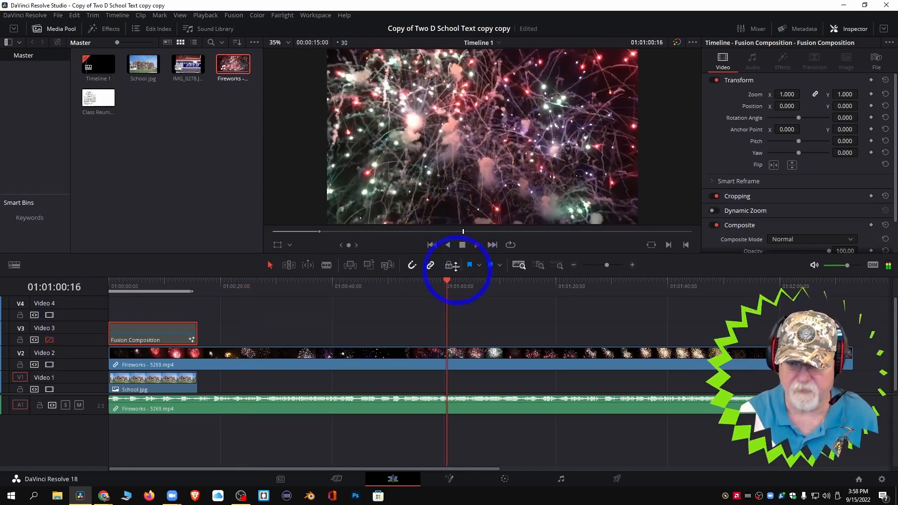
Step: Stop playback and scrub the playhead back to about 22 seconds
{"action": "left_click", "coordinate": [462, 244]}
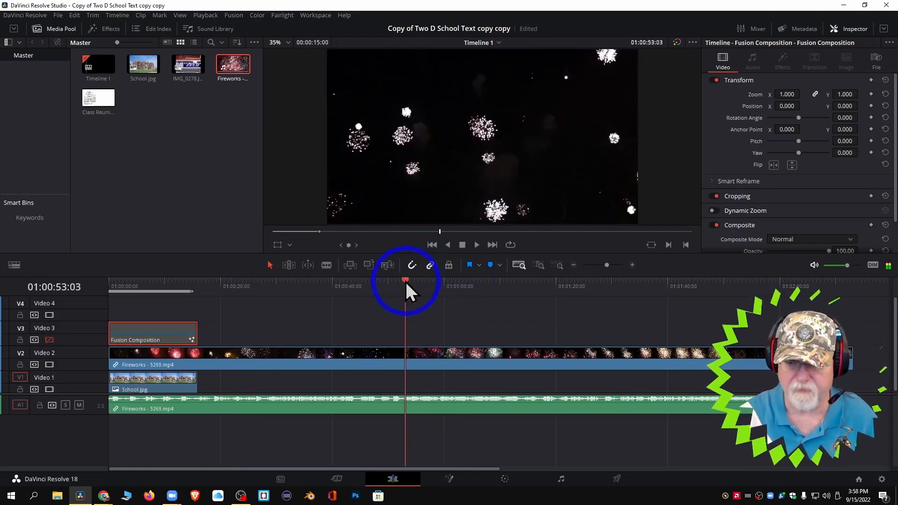
{"action": "left_click_drag", "start_coordinate": [406, 280], "coordinate": [369, 280]}
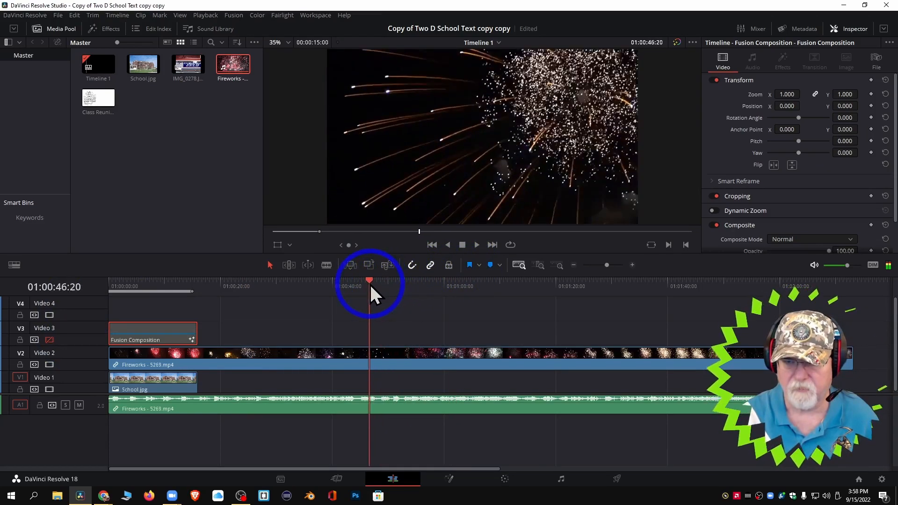
{"action": "left_click_drag", "start_coordinate": [370, 281], "coordinate": [332, 280]}
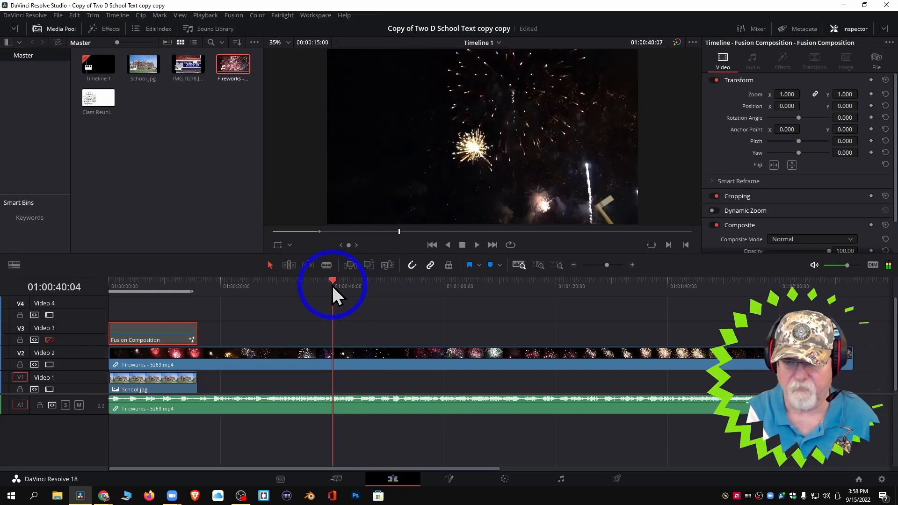
{"action": "left_click_drag", "start_coordinate": [333, 281], "coordinate": [280, 281]}
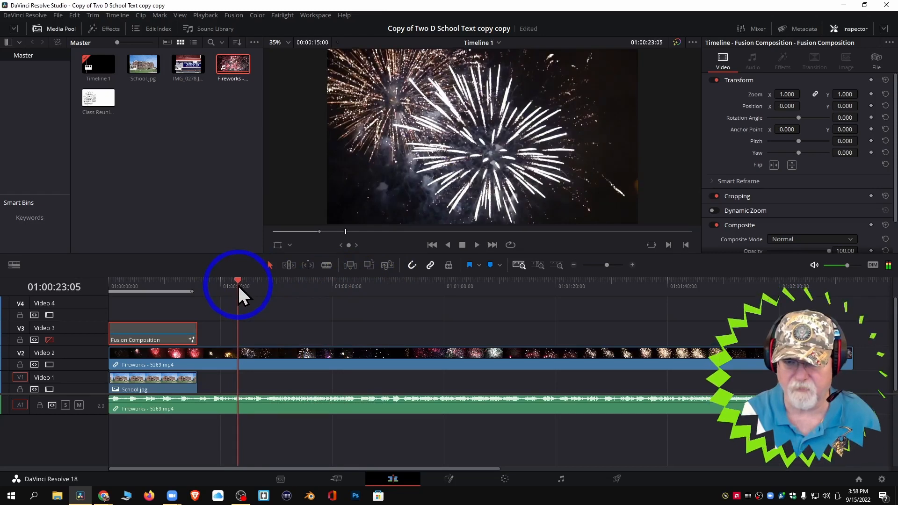
{"action": "left_click", "coordinate": [231, 281]}
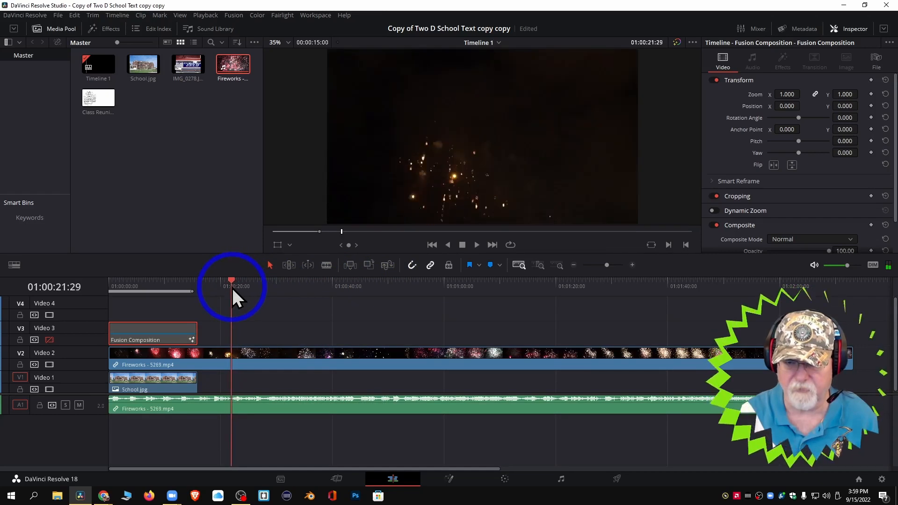
{"action": "mouse_move", "coordinate": [287, 304]}
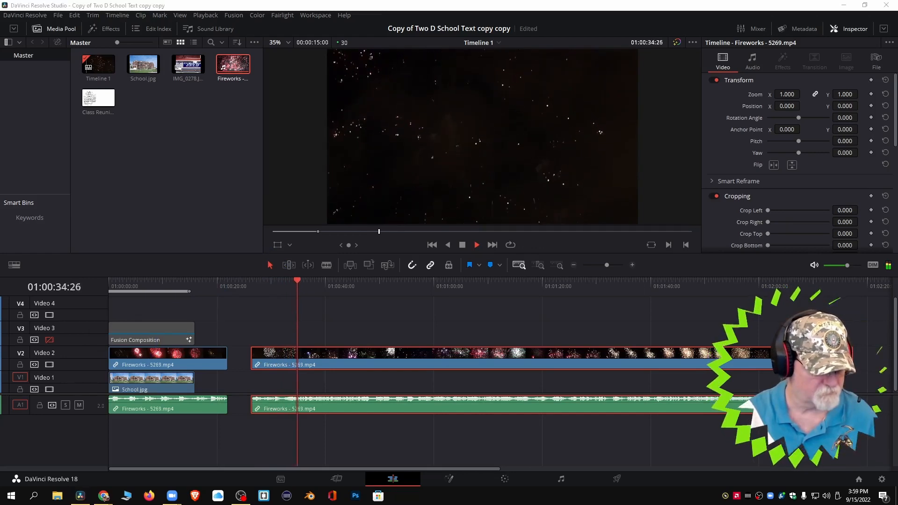
Step: Play and pause through the fireworks footage, stopping near the 1:16 mark
{"action": "left_click", "coordinate": [477, 245]}
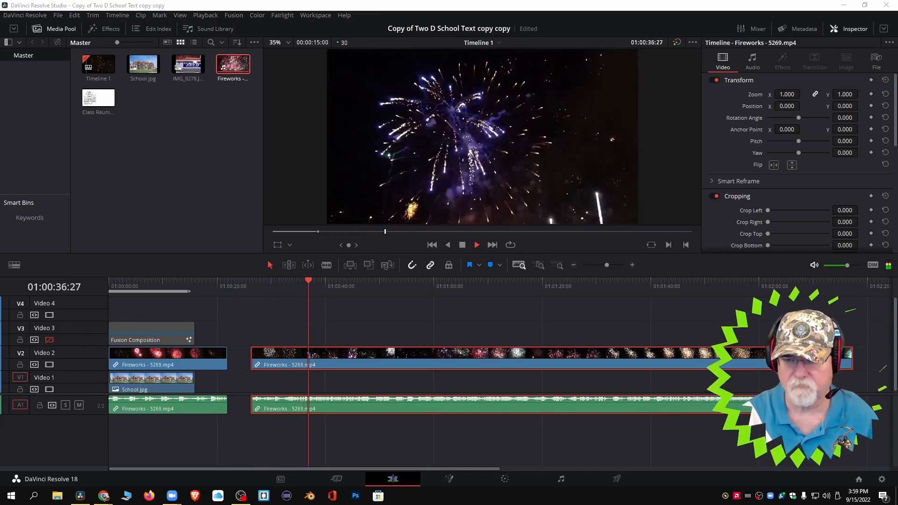
{"action": "left_click", "coordinate": [476, 245]}
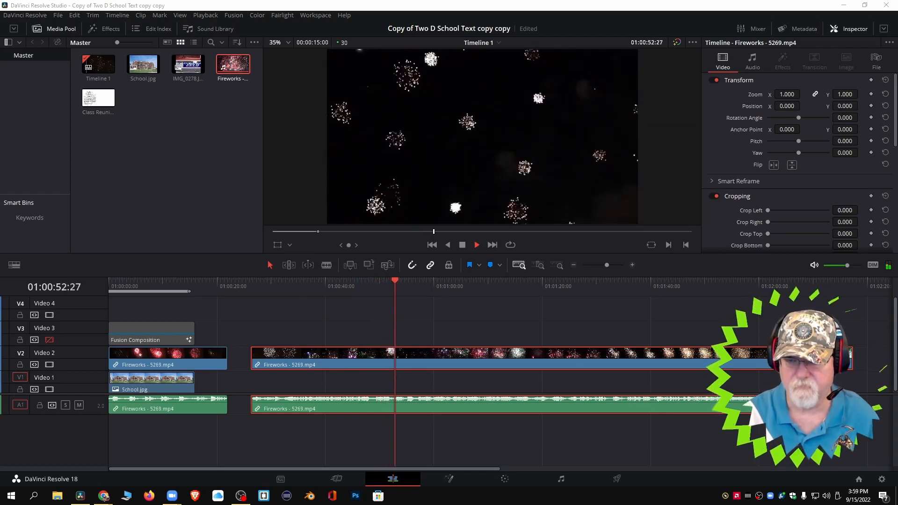
{"action": "left_click", "coordinate": [476, 244]}
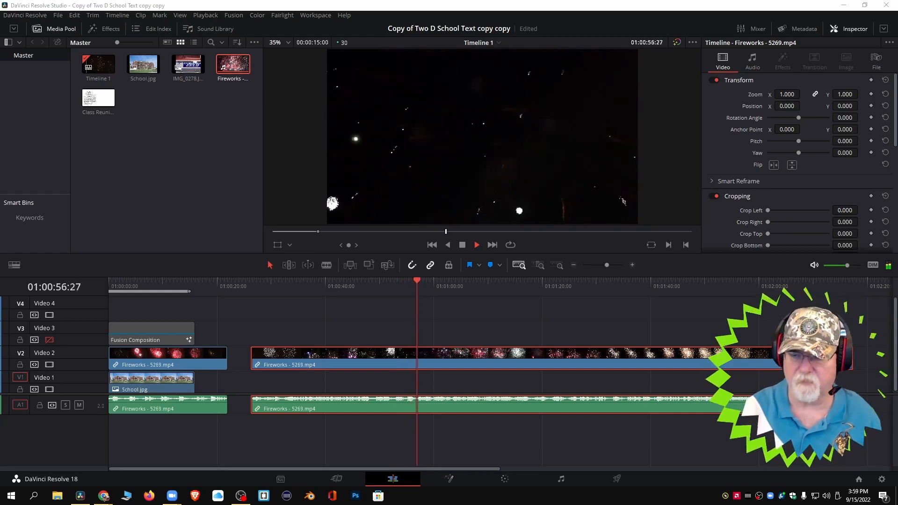
{"action": "left_click", "coordinate": [476, 245]}
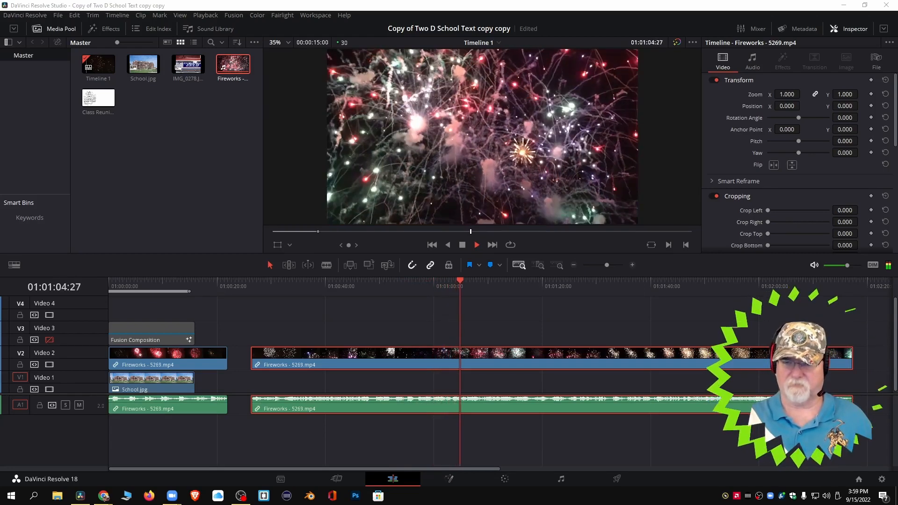
{"action": "left_click", "coordinate": [477, 245]}
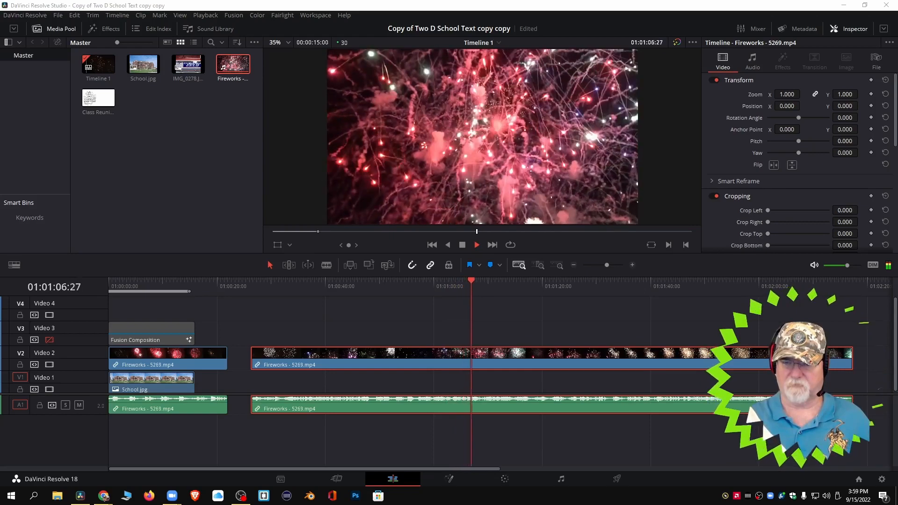
{"action": "left_click", "coordinate": [476, 244]}
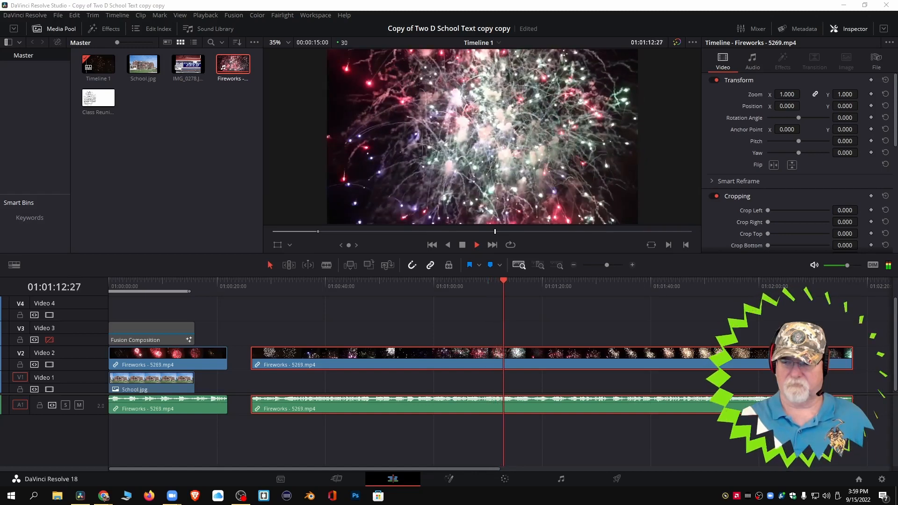
{"action": "left_click", "coordinate": [476, 244]}
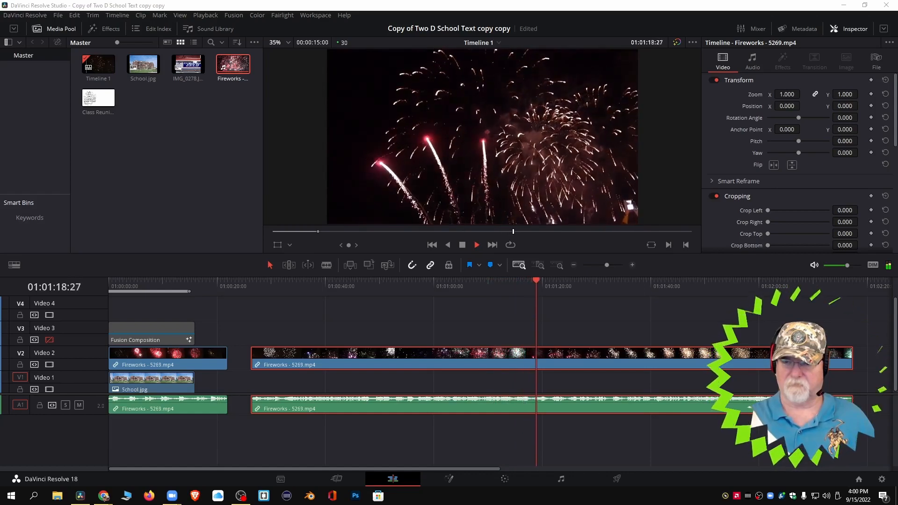
{"action": "left_click", "coordinate": [477, 245]}
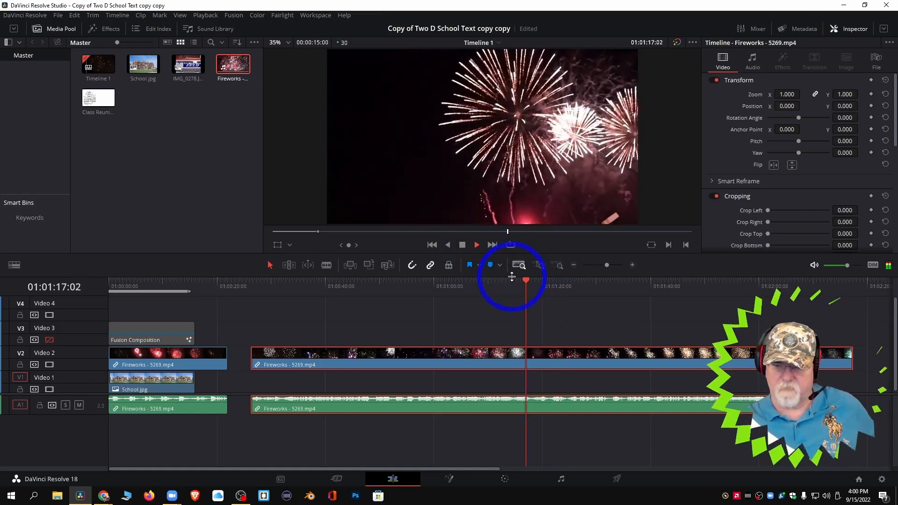
{"action": "left_click", "coordinate": [462, 245]}
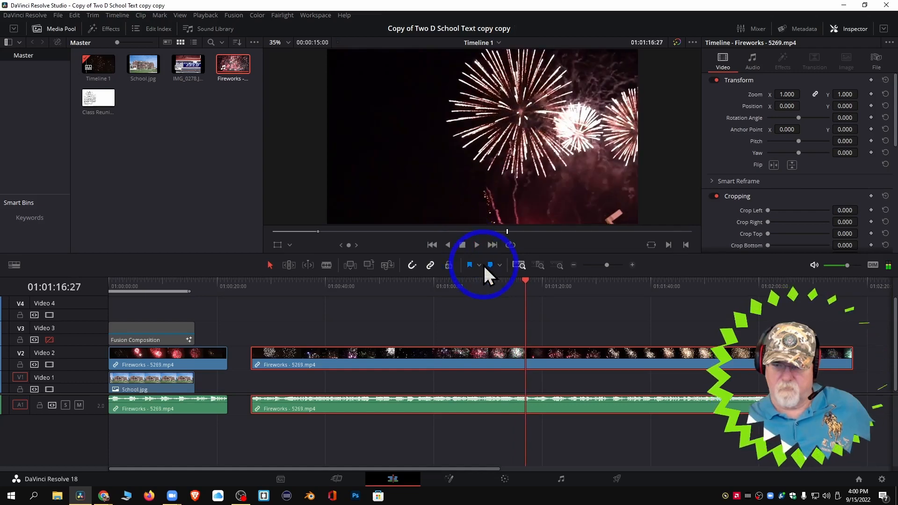
Step: Toggle playback while reviewing the fireworks cuts around 0:36–0:40 and 1:06–1:16
{"action": "left_click", "coordinate": [477, 245]}
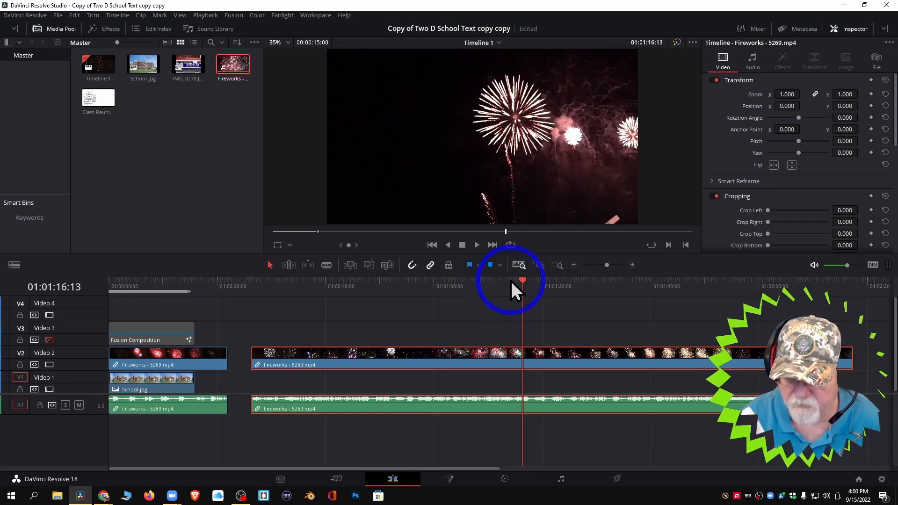
{"action": "mouse_move", "coordinate": [519, 289]}
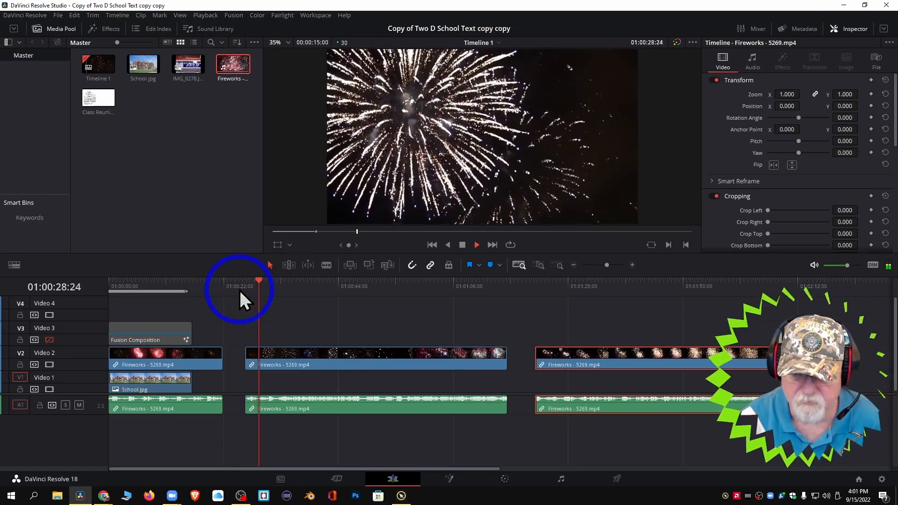
{"action": "left_click", "coordinate": [477, 245]}
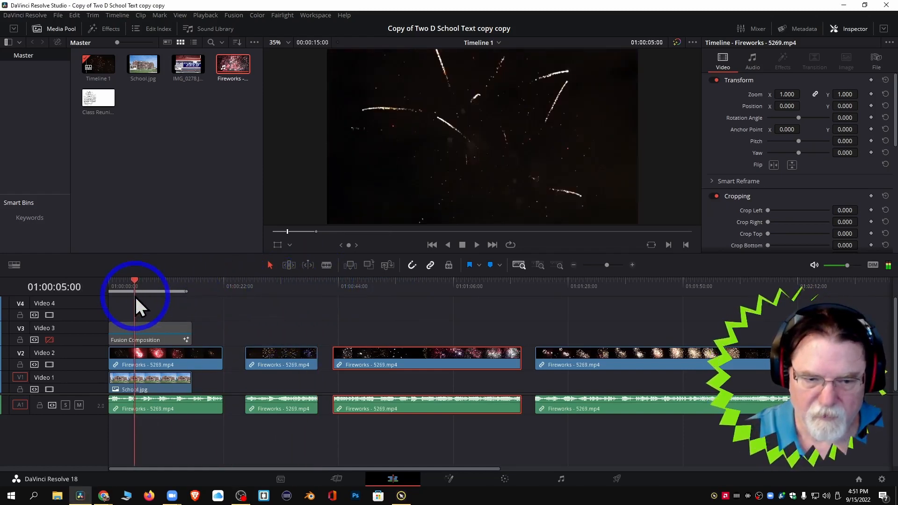
Step: Play the edited fireworks from the start, then scrub back to the beginning
{"action": "left_click", "coordinate": [109, 281]}
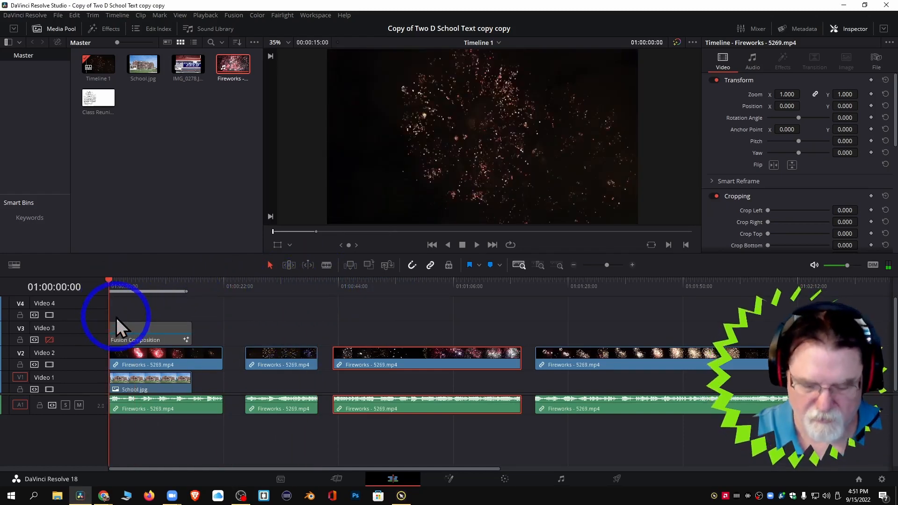
{"action": "left_click", "coordinate": [476, 245]}
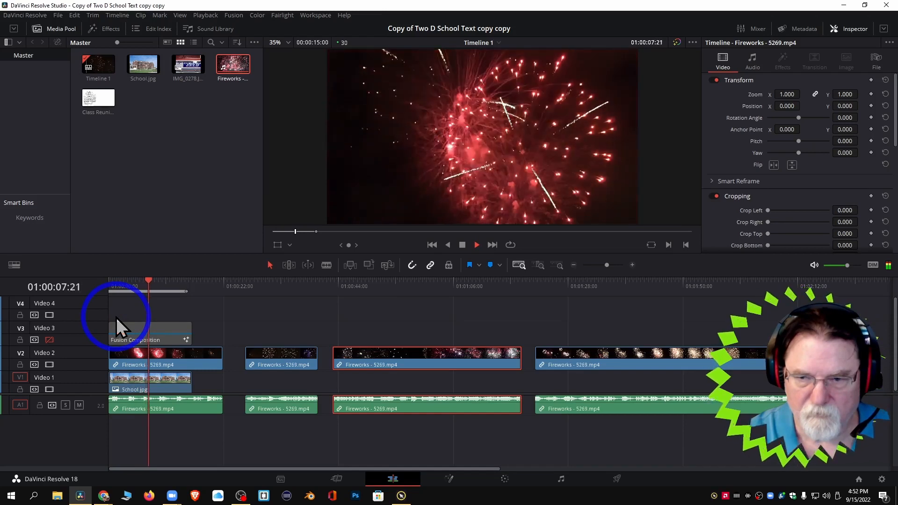
{"action": "left_click", "coordinate": [477, 245]}
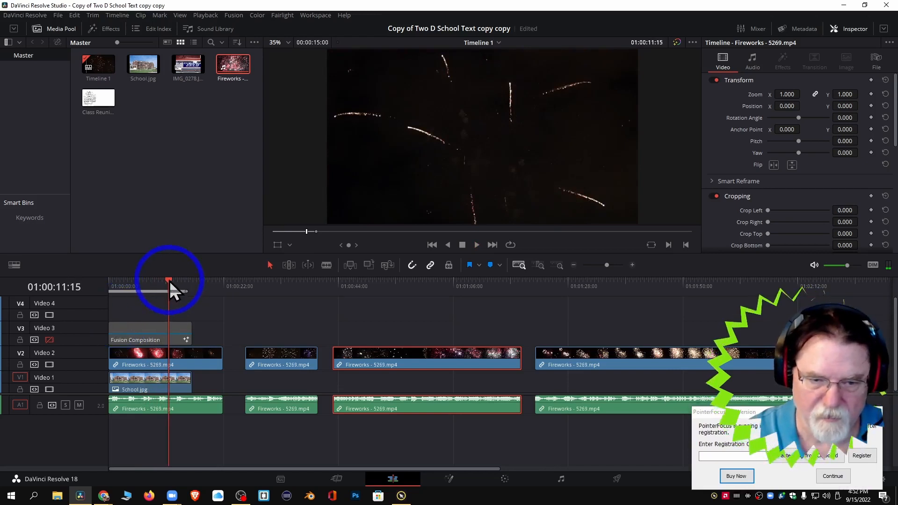
{"action": "left_click_drag", "start_coordinate": [168, 281], "coordinate": [123, 281]}
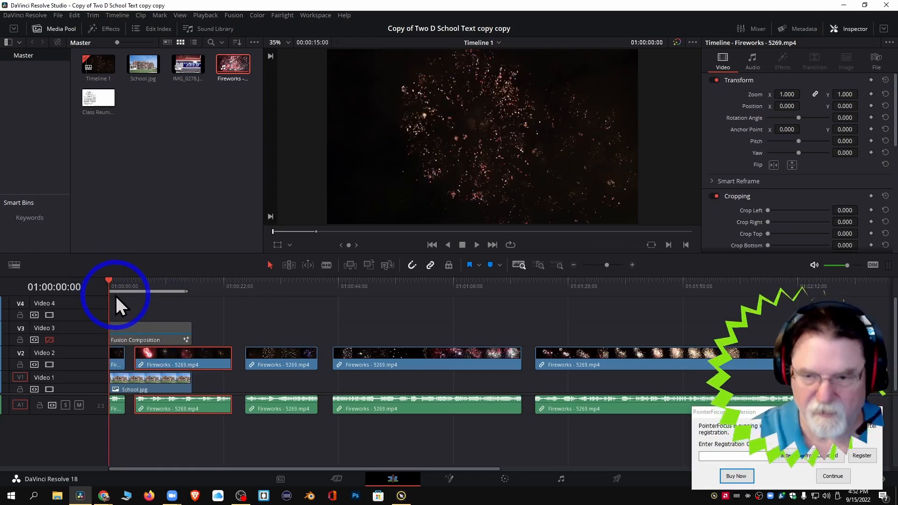
{"action": "left_click", "coordinate": [476, 244]}
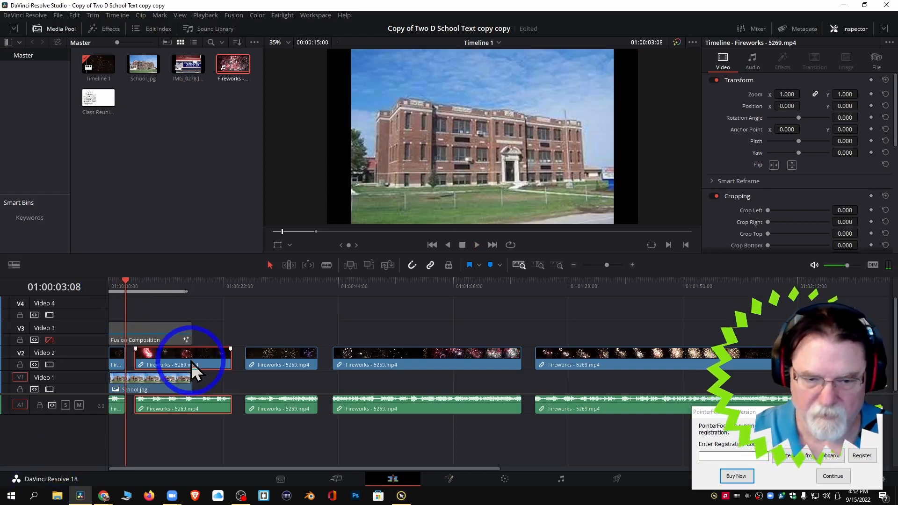
Step: Move a fireworks clip onto Video 3 later, jump to about 27 seconds, and play
{"action": "left_click_drag", "start_coordinate": [184, 358], "coordinate": [638, 309]}
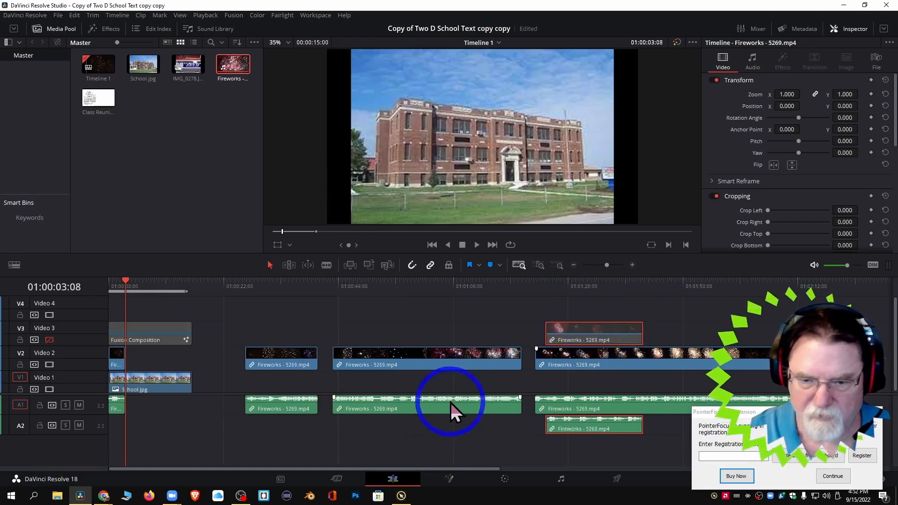
{"action": "left_click", "coordinate": [245, 291]}
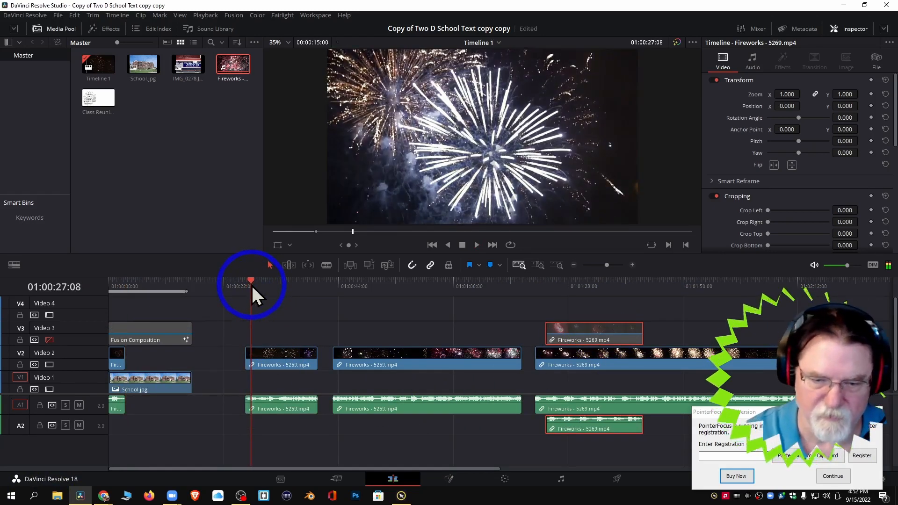
{"action": "left_click", "coordinate": [281, 357]}
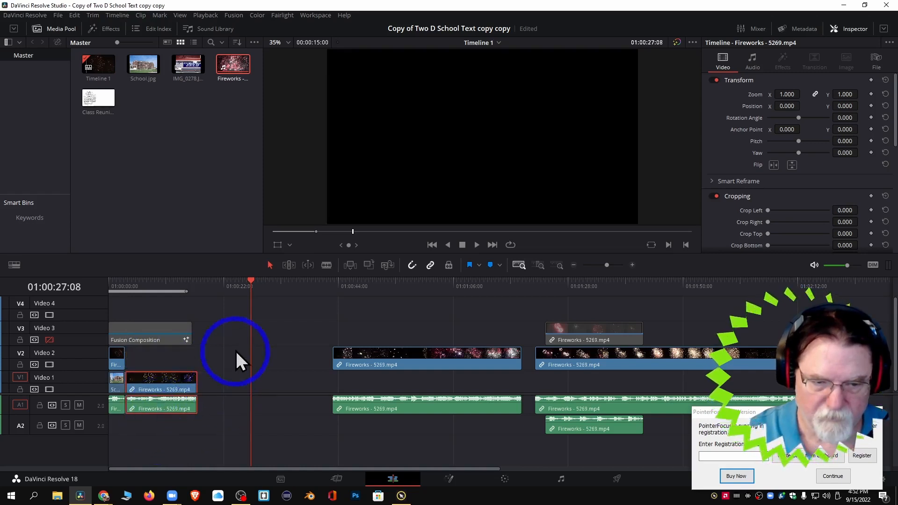
{"action": "mouse_move", "coordinate": [252, 286]}
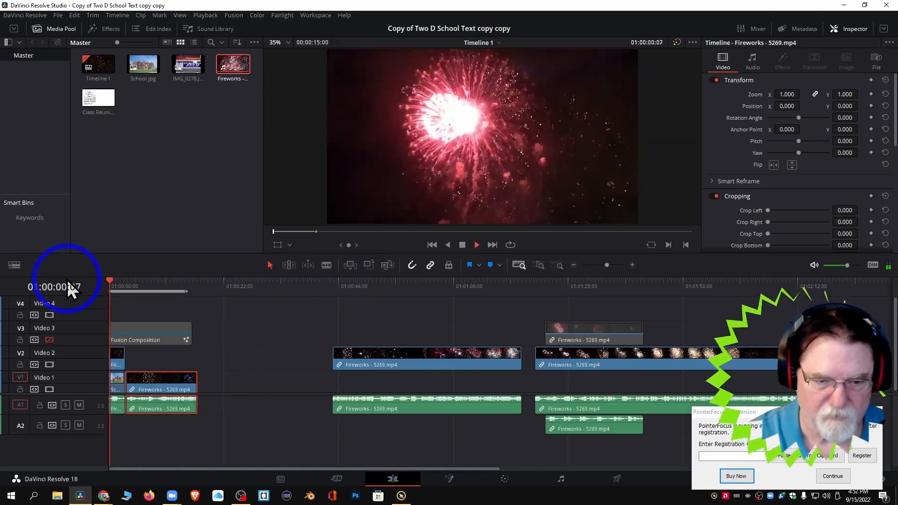
{"action": "left_click", "coordinate": [476, 245]}
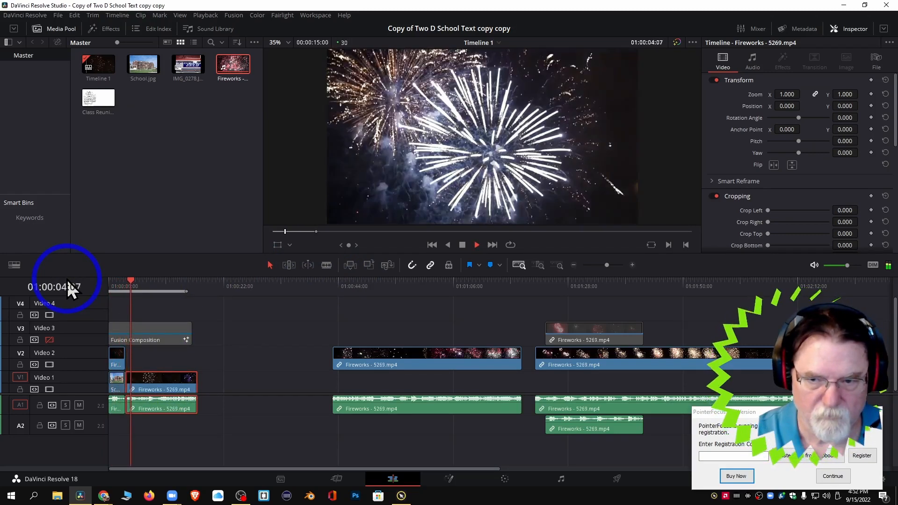
{"action": "left_click", "coordinate": [476, 245]}
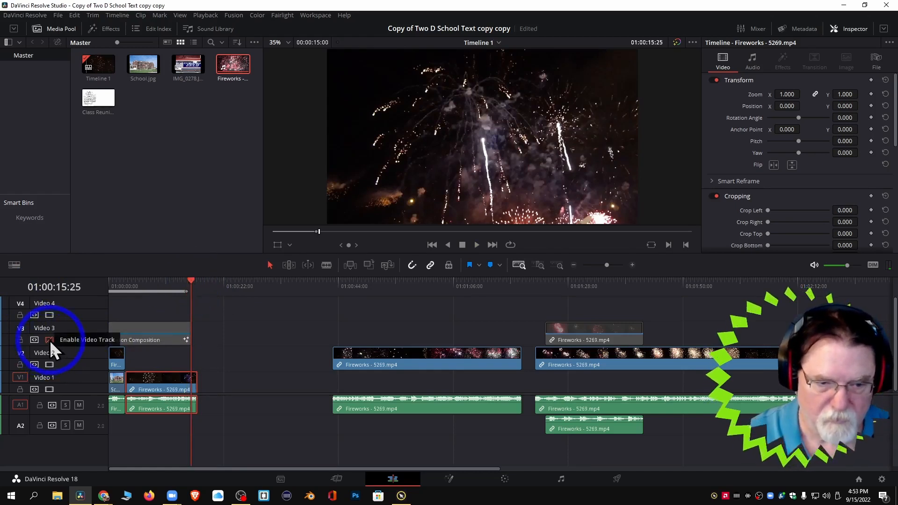
Step: Re-enable the Video 3 title, preview it, and grab the Video 1 fireworks clip's end
{"action": "left_click", "coordinate": [49, 340]}
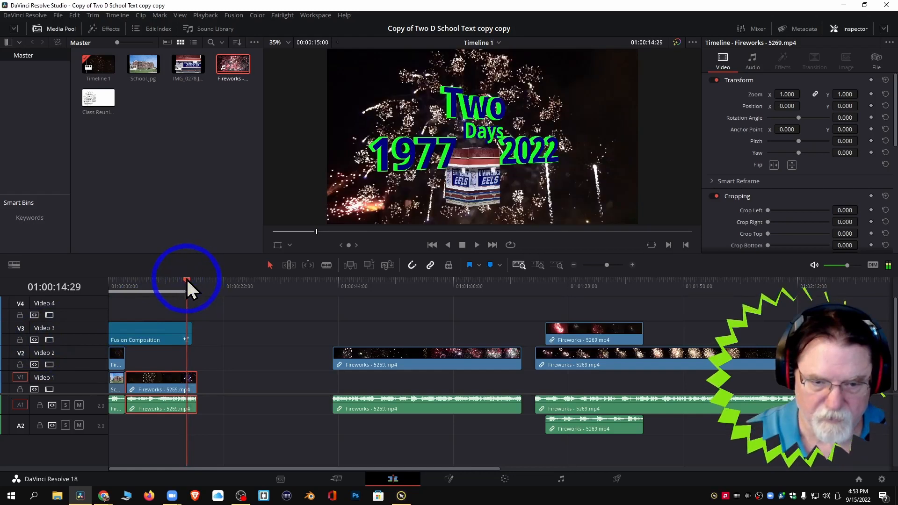
{"action": "left_click", "coordinate": [476, 244]}
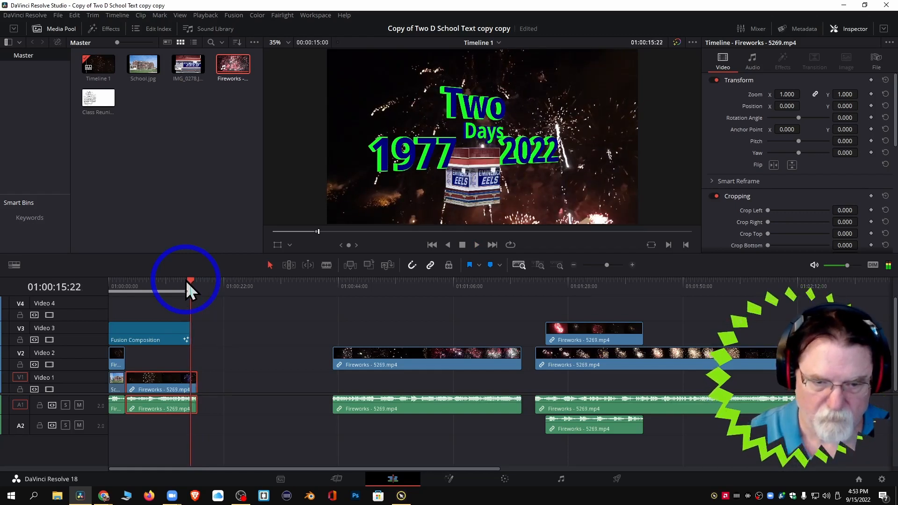
{"action": "mouse_move", "coordinate": [269, 395]}
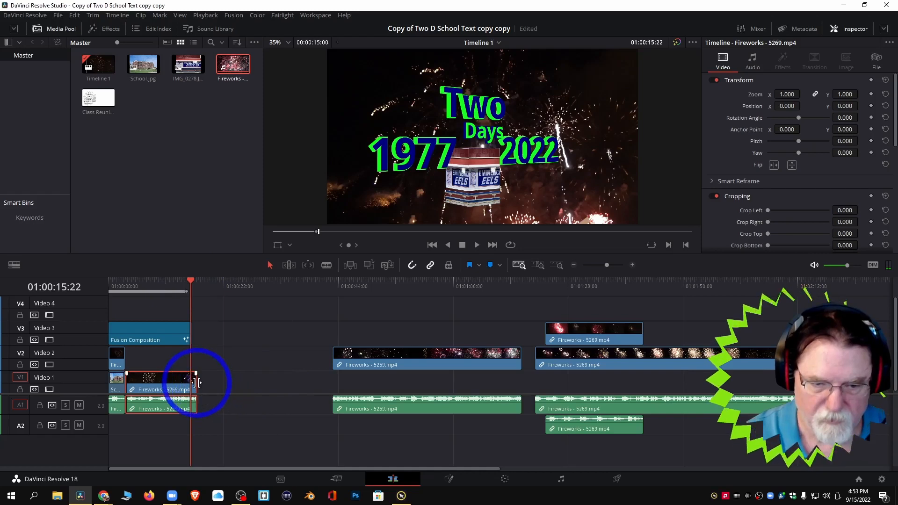
{"action": "left_click", "coordinate": [148, 332]}
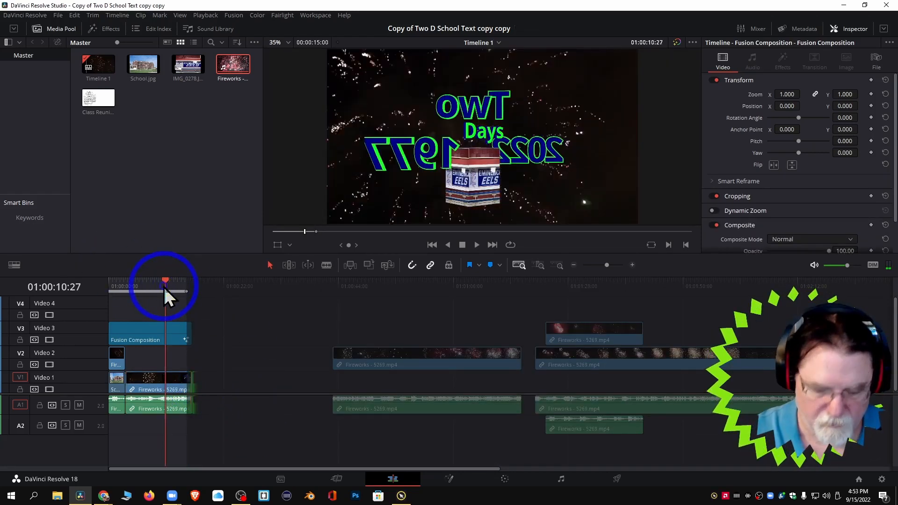
Step: Scrub the ruler to preview the spinning title later and then earlier in its animation
{"action": "left_click", "coordinate": [476, 245]}
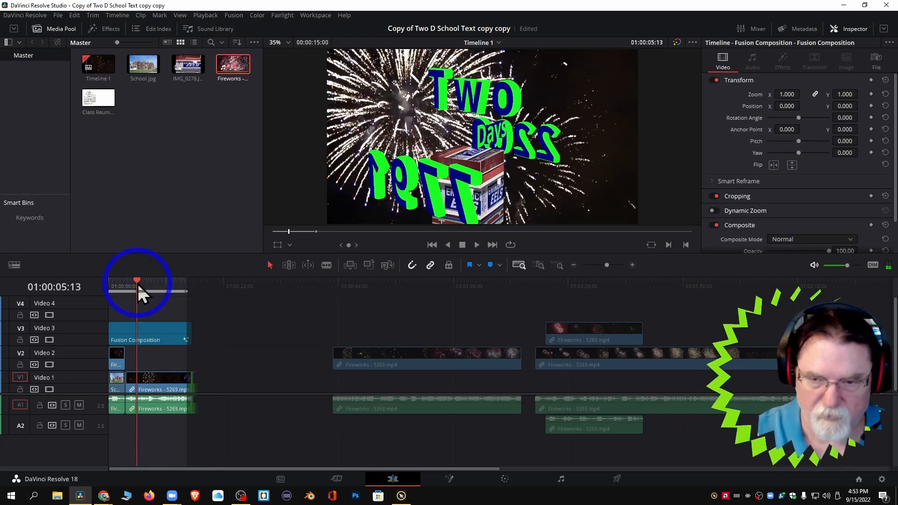
{"action": "left_click", "coordinate": [476, 244]}
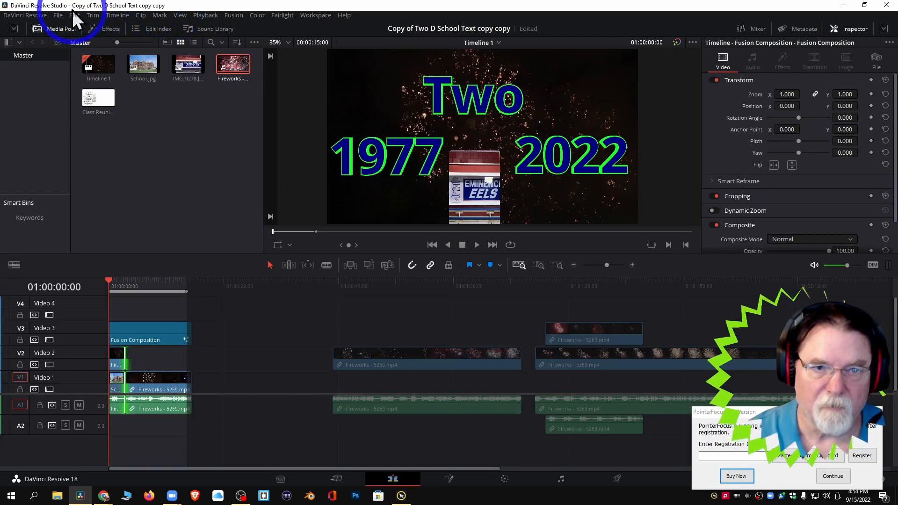
Step: Use Save Project As to store the project as 'One Day to Go School Reunion'
{"action": "left_click", "coordinate": [57, 15]}
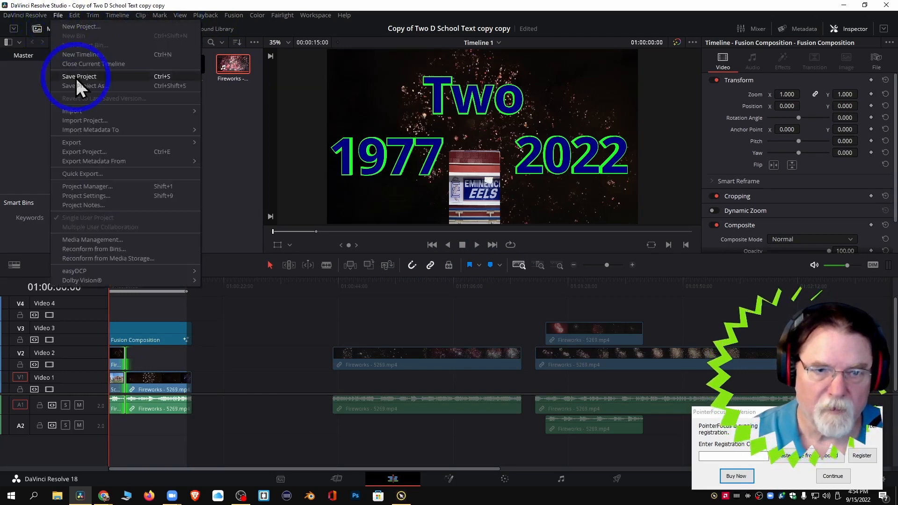
{"action": "left_click", "coordinate": [85, 85]}
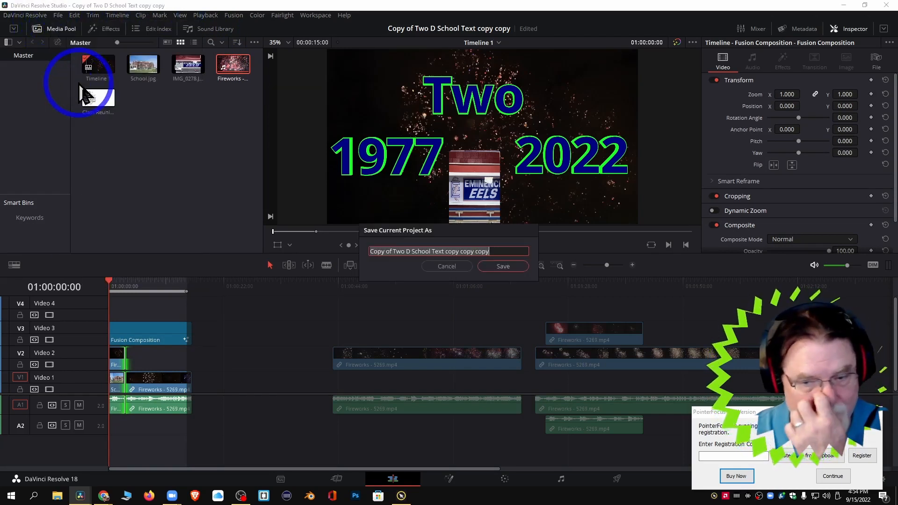
{"action": "mouse_move", "coordinate": [421, 278]}
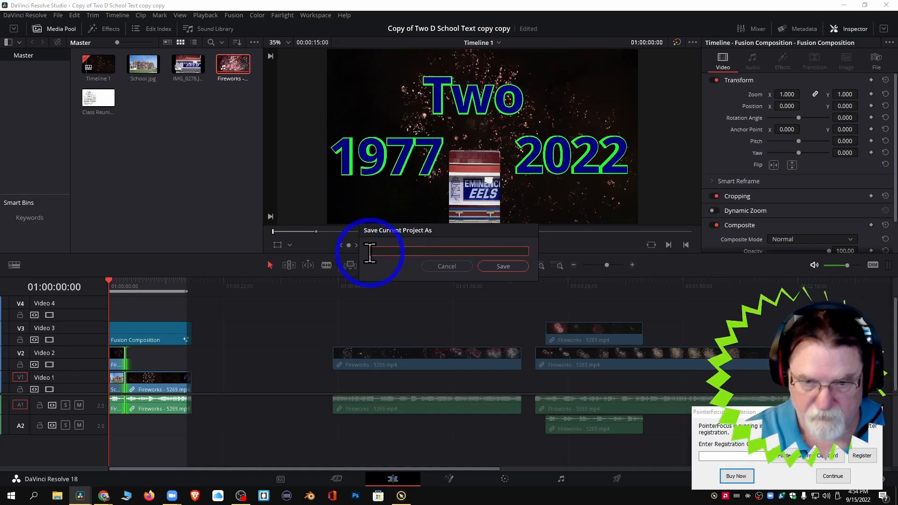
{"action": "type", "text": "One Day to Go"}
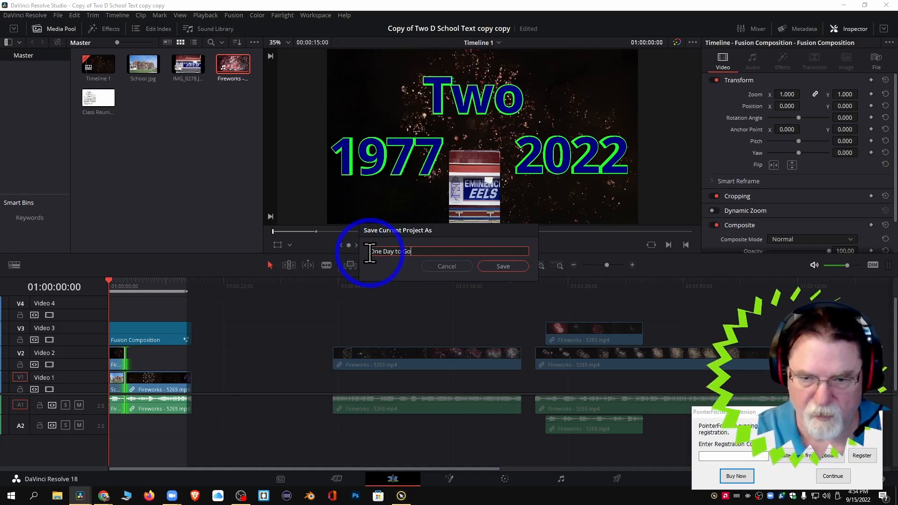
{"action": "type", "text": "School"}
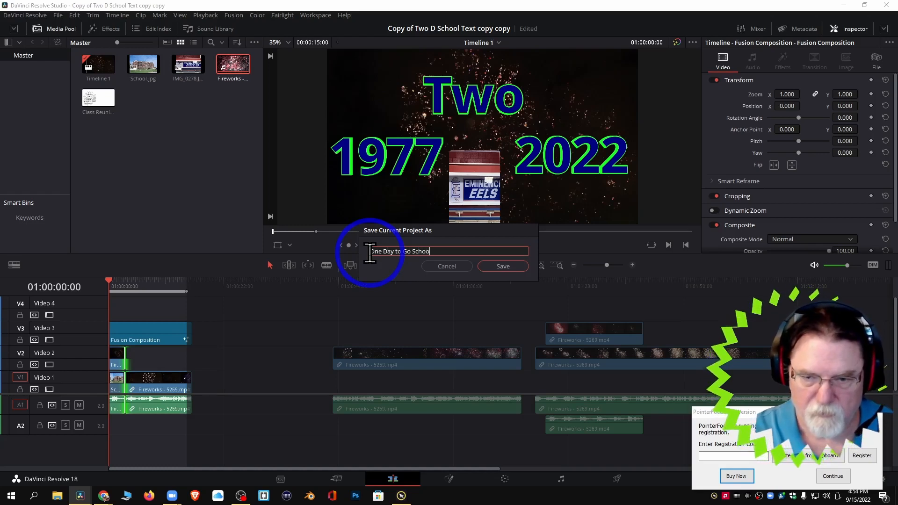
{"action": "type", "text": "Reunion"}
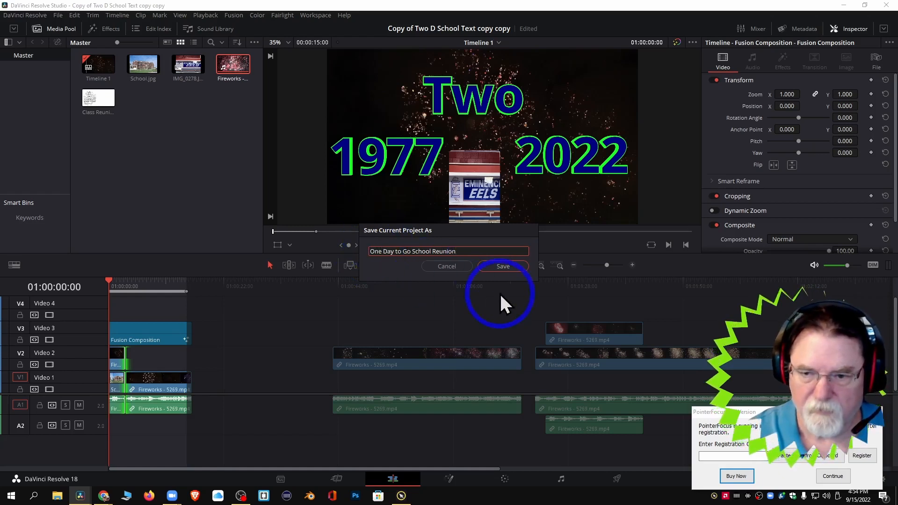
{"action": "left_click", "coordinate": [502, 265]}
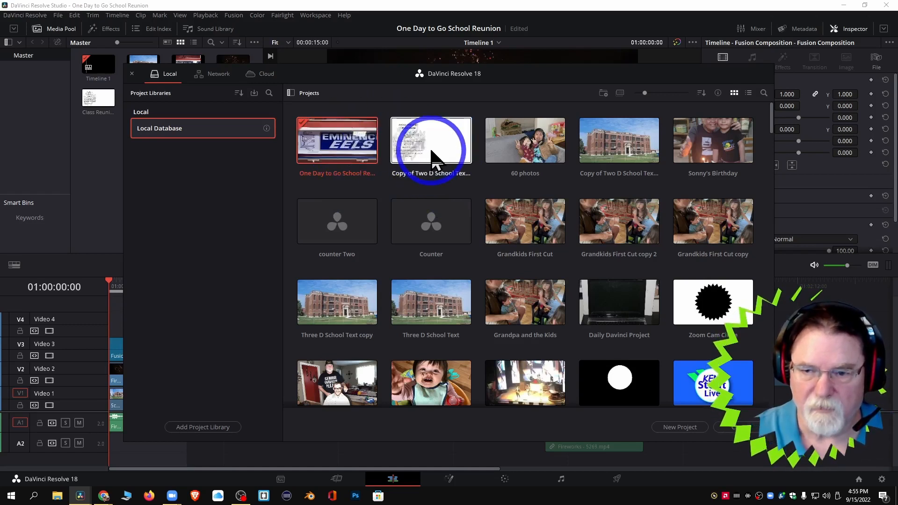
{"action": "double_click", "coordinate": [431, 140]}
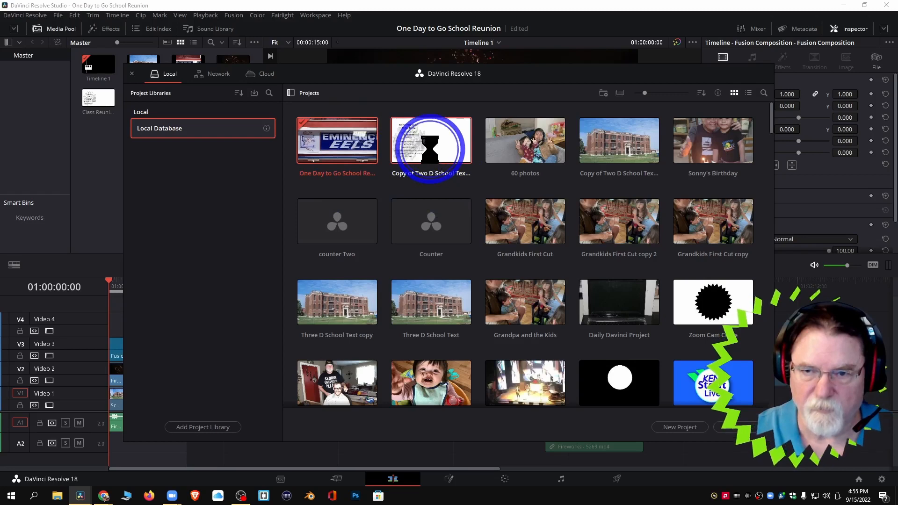
{"action": "double_click", "coordinate": [431, 140]}
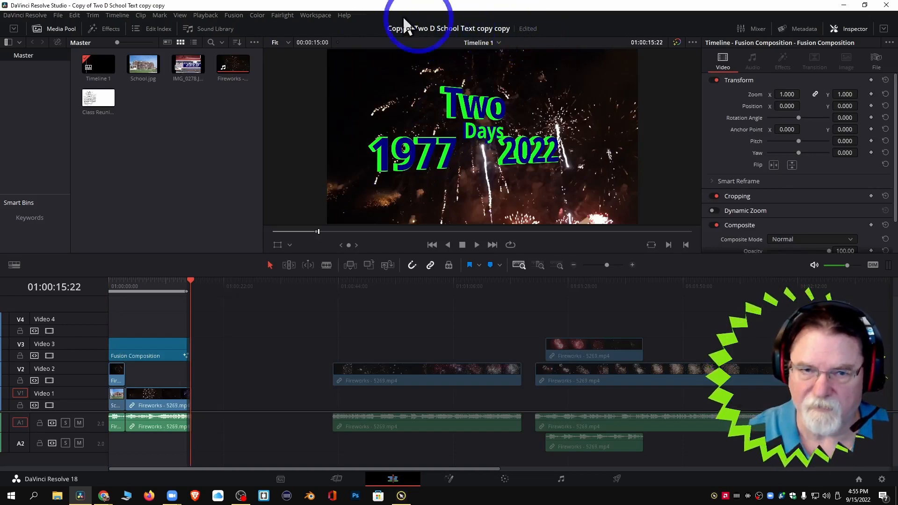
{"action": "left_click", "coordinate": [57, 15]}
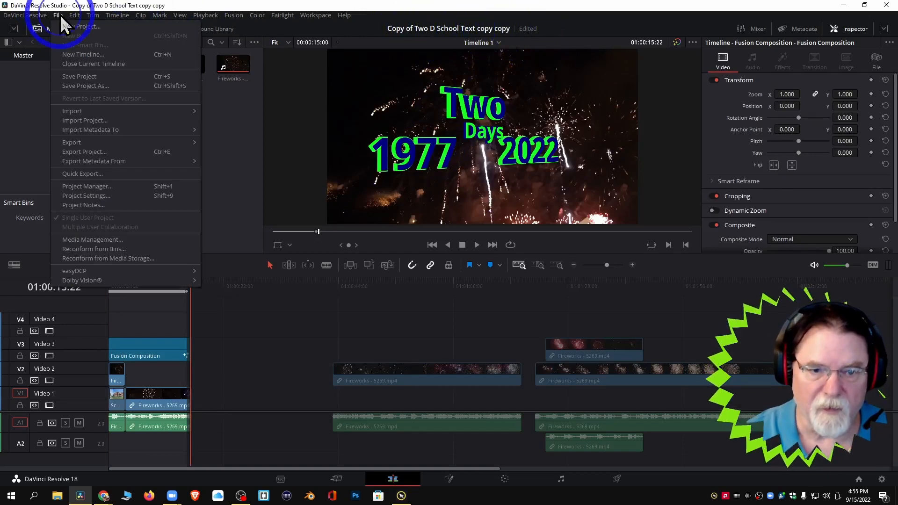
{"action": "mouse_move", "coordinate": [89, 174]}
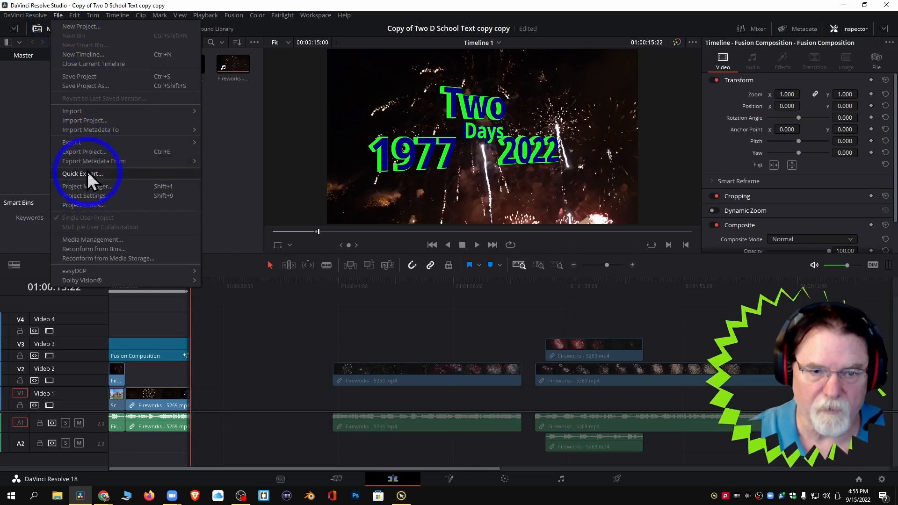
{"action": "left_click", "coordinate": [85, 186]}
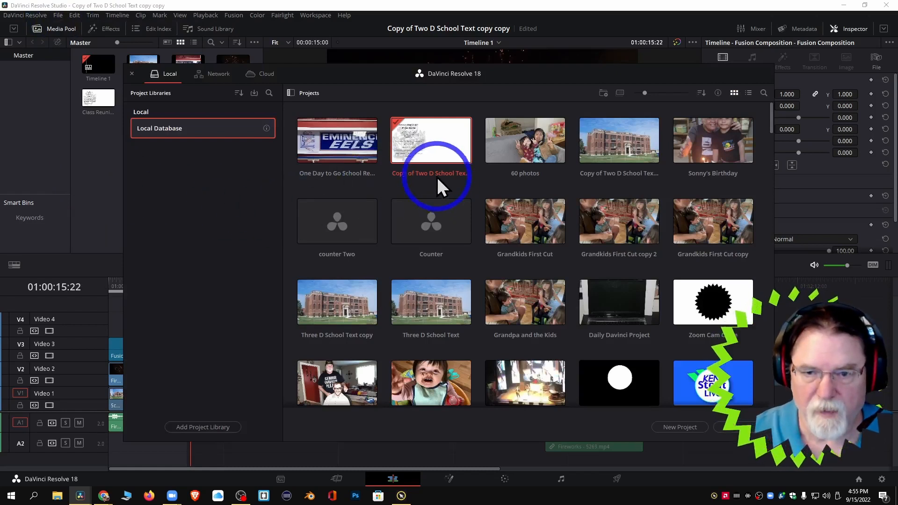
{"action": "double_click", "coordinate": [337, 140]}
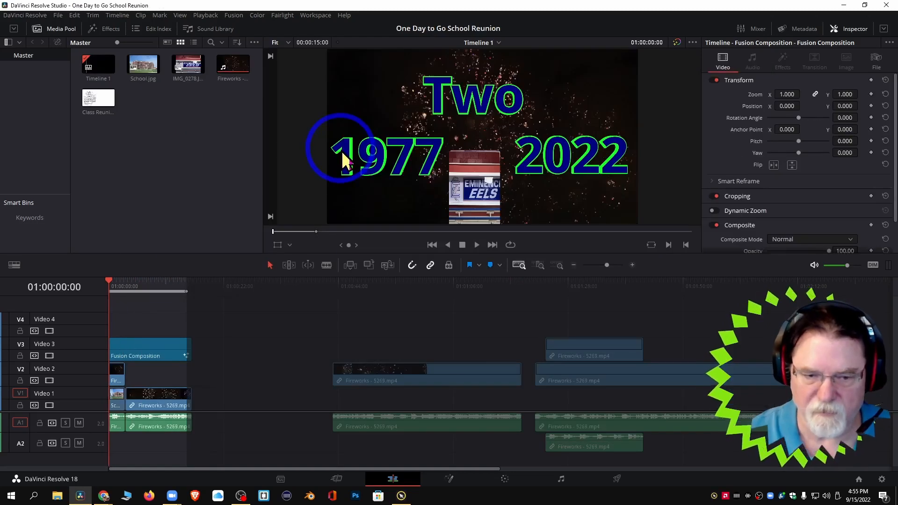
{"action": "left_click", "coordinate": [204, 281]}
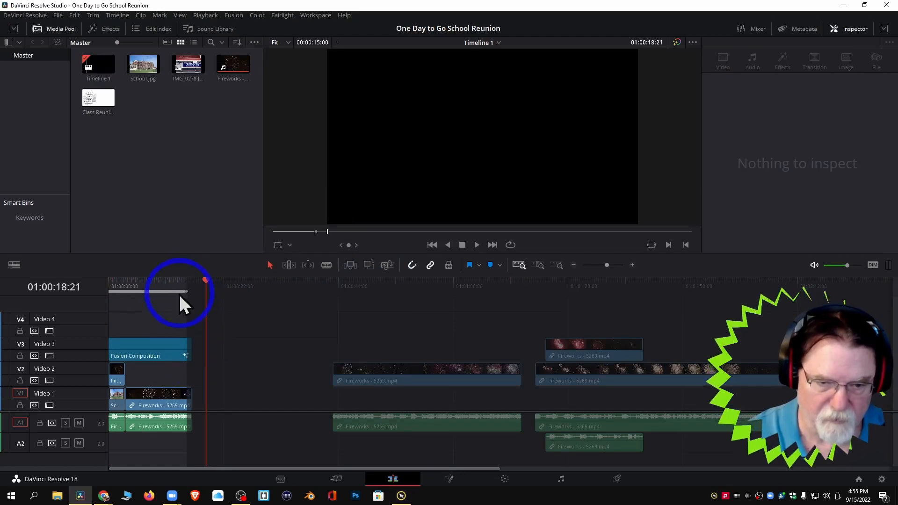
{"action": "left_click_drag", "start_coordinate": [205, 280], "coordinate": [174, 280]}
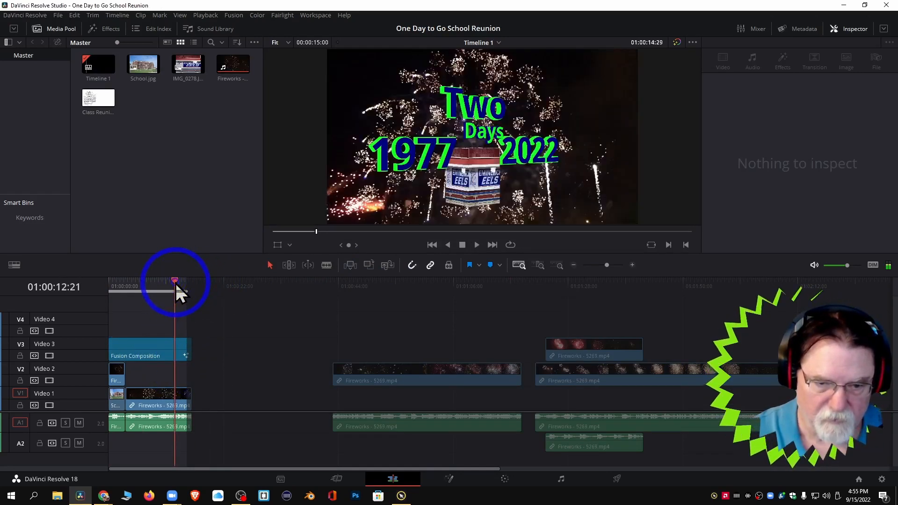
{"action": "left_click", "coordinate": [149, 355]}
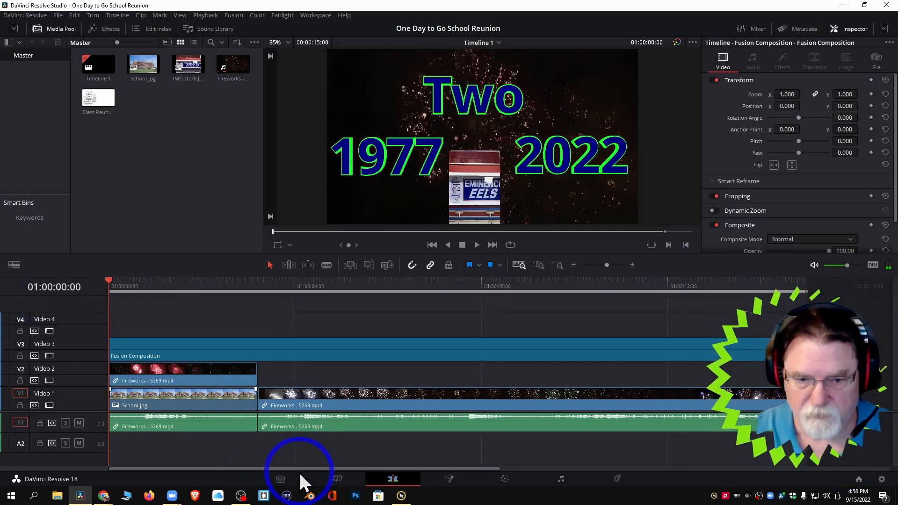
{"action": "left_click", "coordinate": [476, 244]}
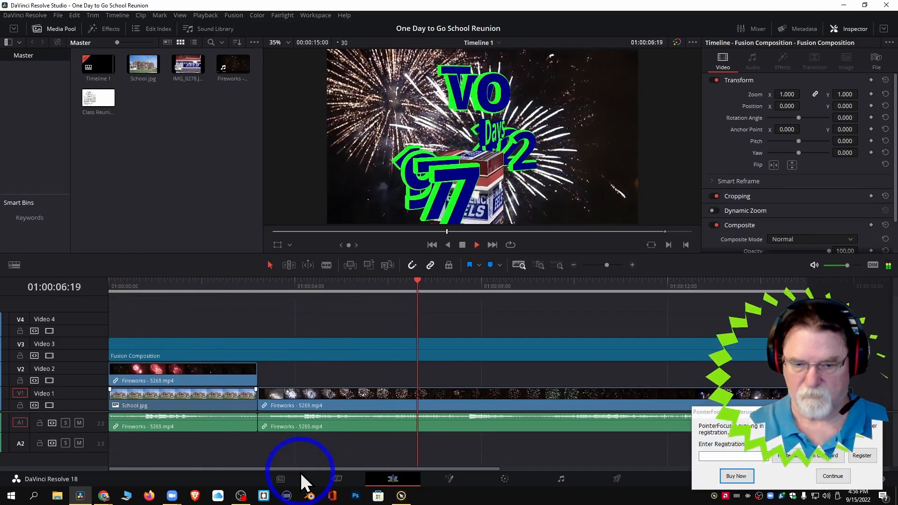
{"action": "left_click", "coordinate": [476, 245]}
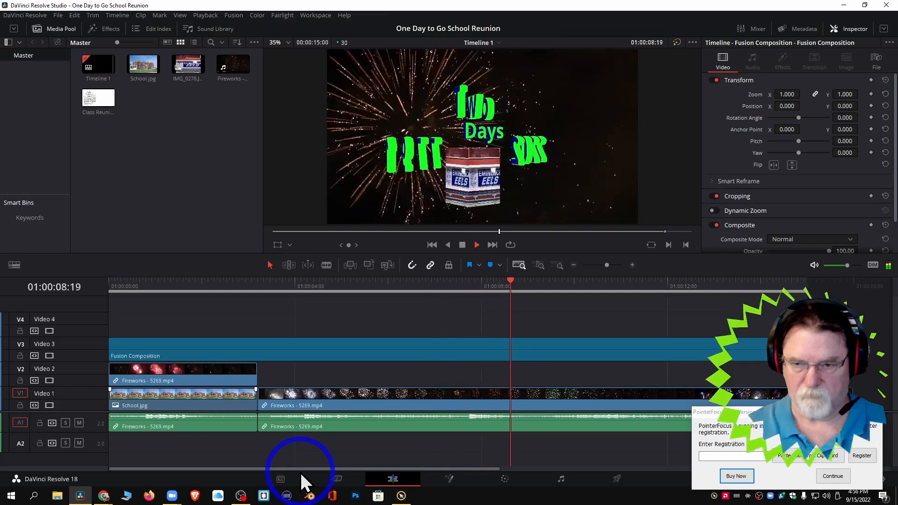
{"action": "left_click", "coordinate": [476, 244]}
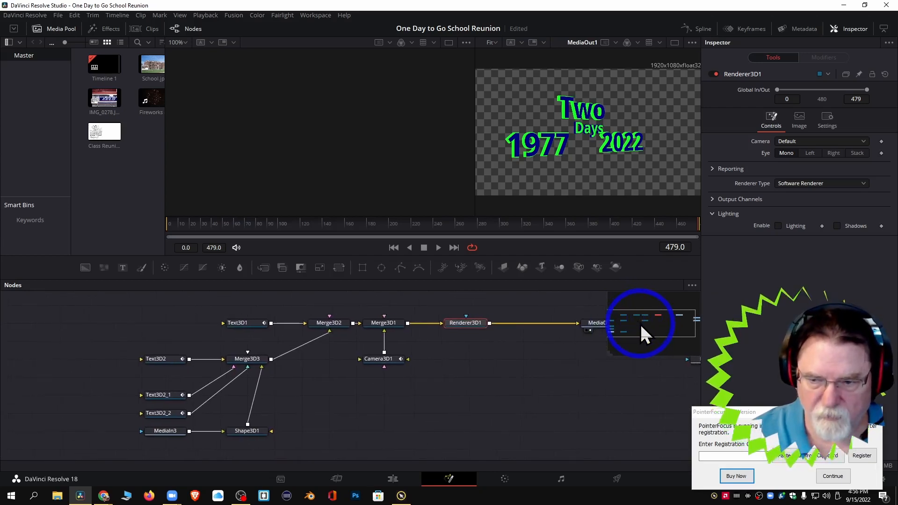
Step: Select the Text3D2 node holding 'Two' and replace its text with 'One'
{"action": "left_click", "coordinate": [234, 322]}
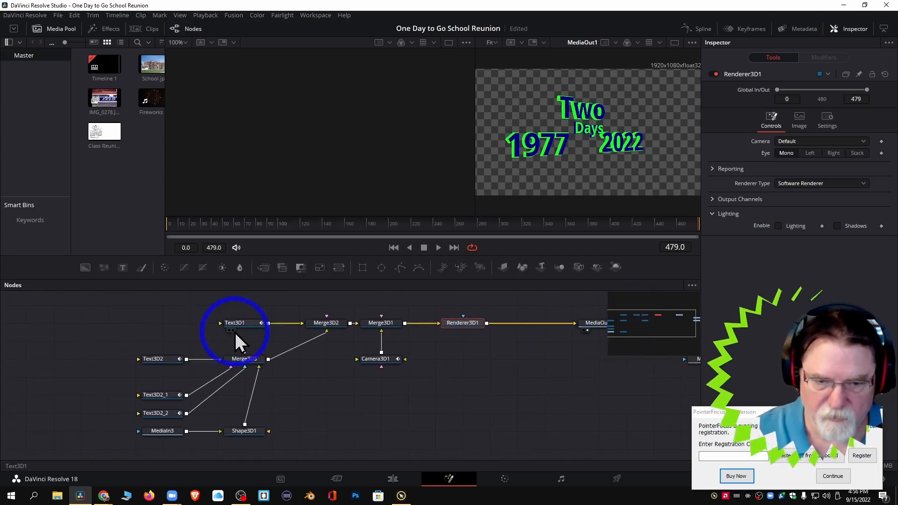
{"action": "left_click", "coordinate": [235, 322]}
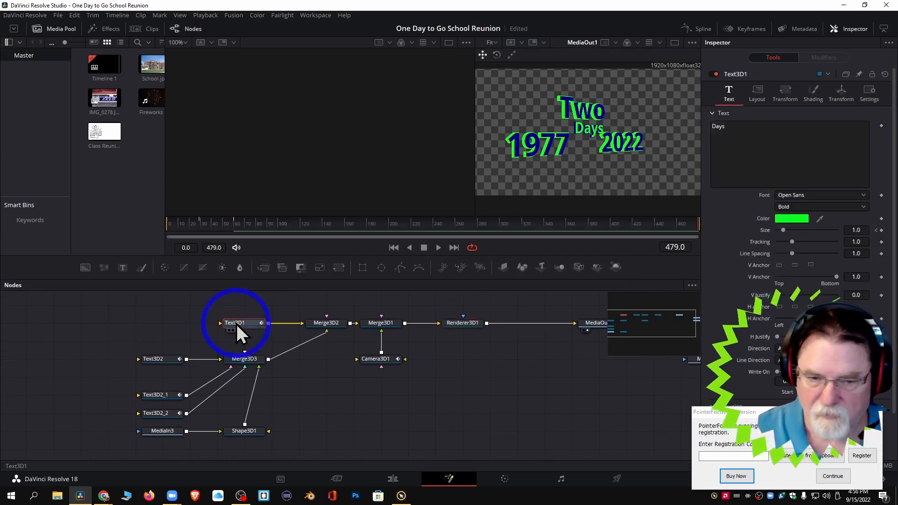
{"action": "left_click", "coordinate": [153, 358]}
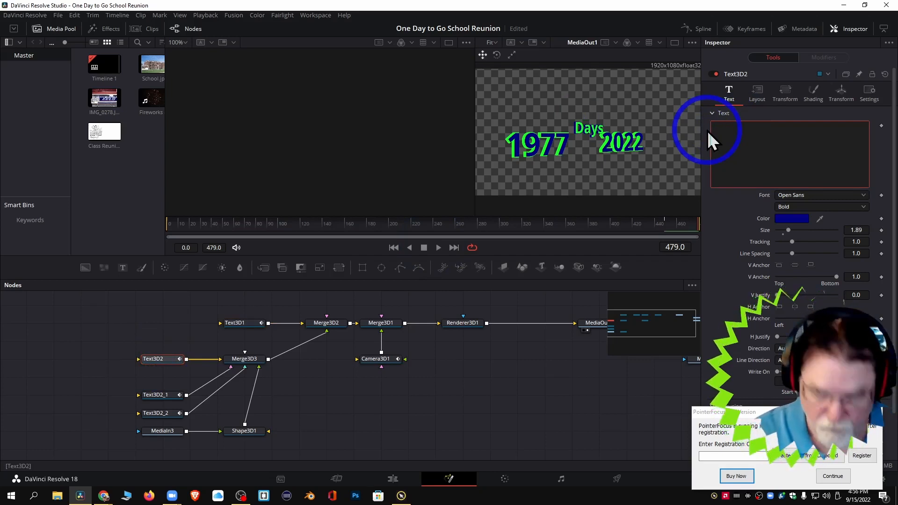
{"action": "type", "text": "One"}
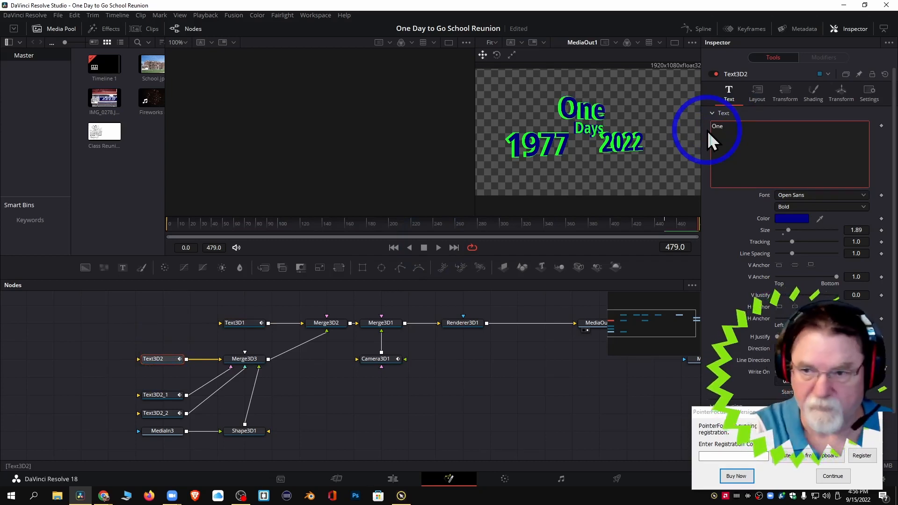
{"action": "mouse_move", "coordinate": [690, 181]}
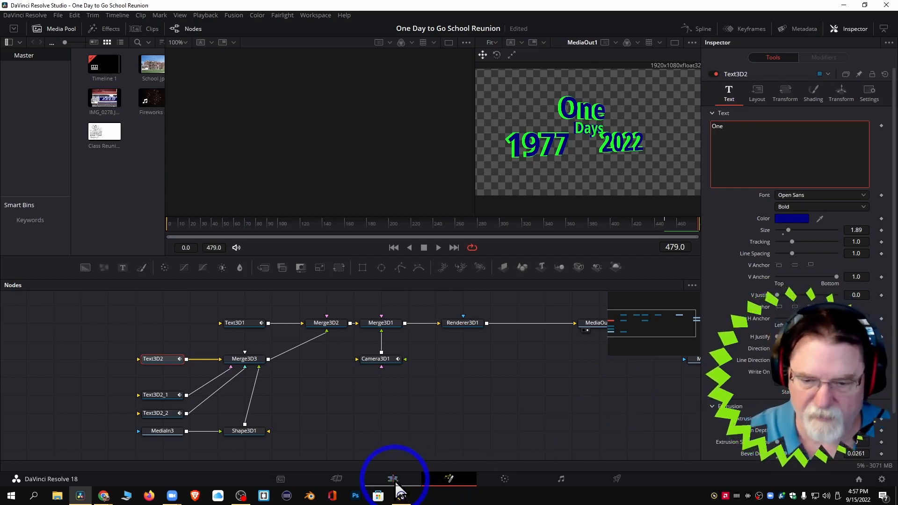
Step: On the Edit page, play and scrub through the 'One Days 1977 2022' title over the fireworks
{"action": "left_click", "coordinate": [393, 479]}
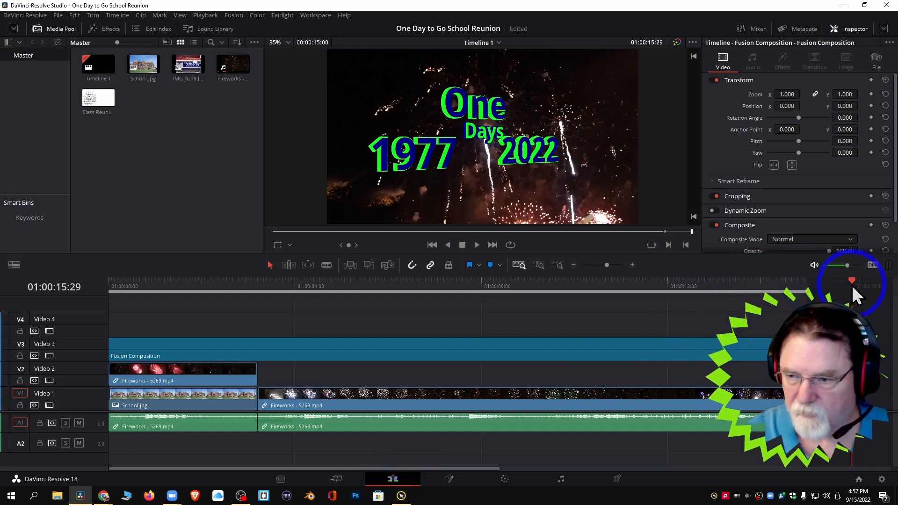
{"action": "left_click", "coordinate": [110, 286]}
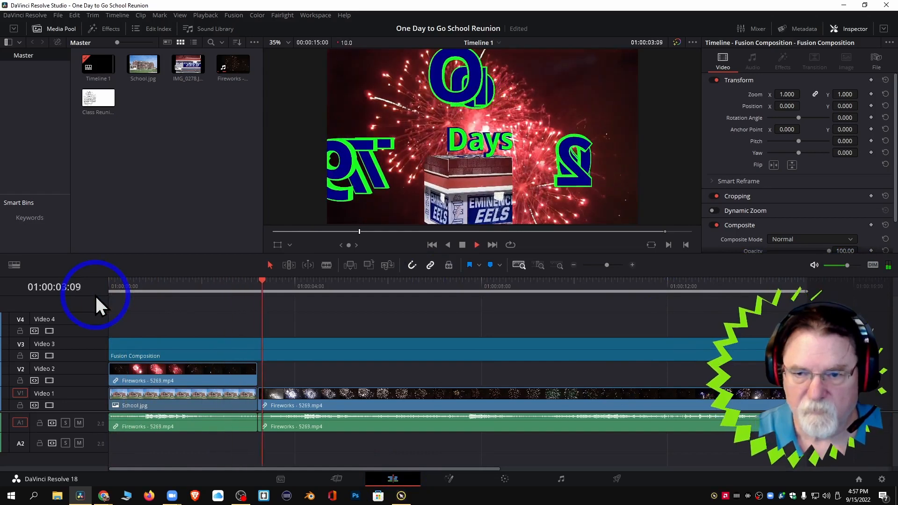
{"action": "left_click", "coordinate": [477, 245]}
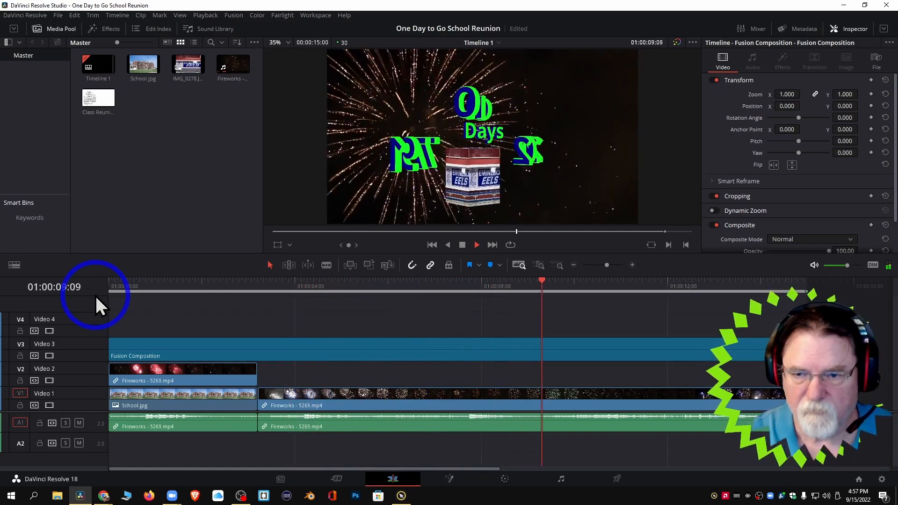
{"action": "left_click", "coordinate": [476, 244]}
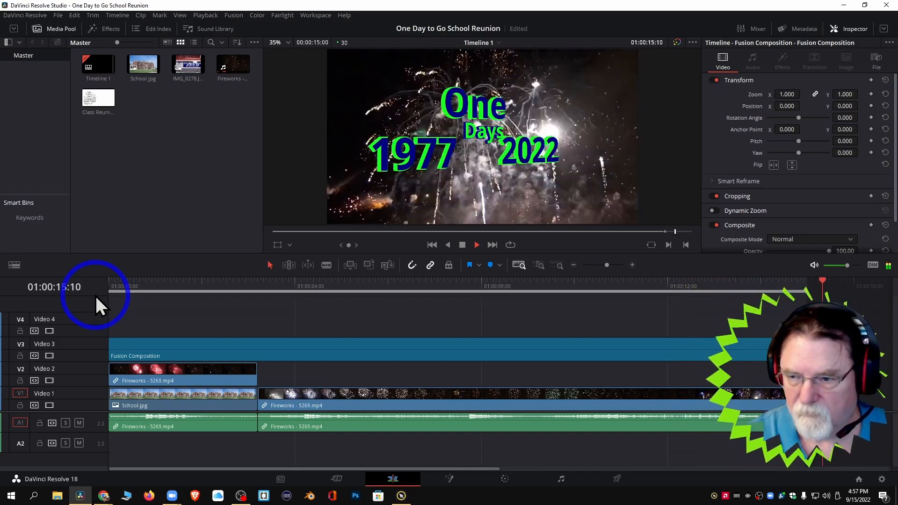
{"action": "left_click", "coordinate": [462, 245]}
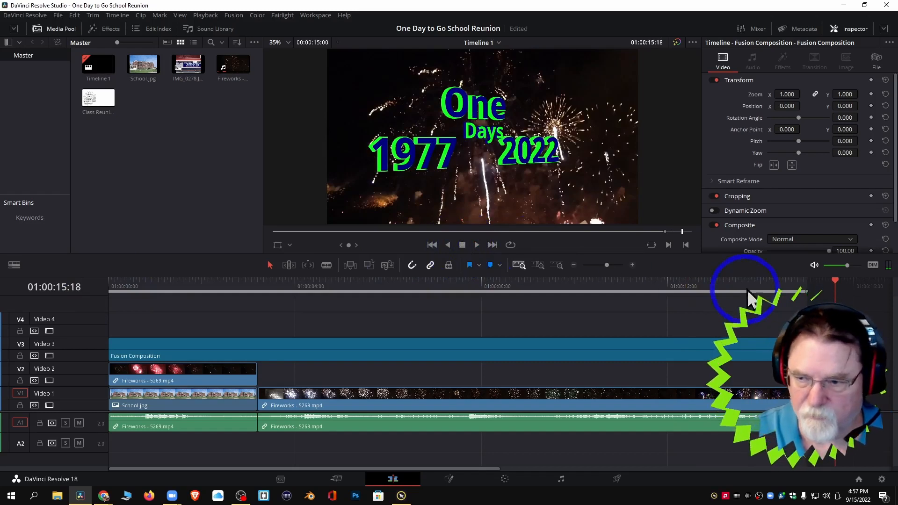
{"action": "left_click", "coordinate": [132, 286]}
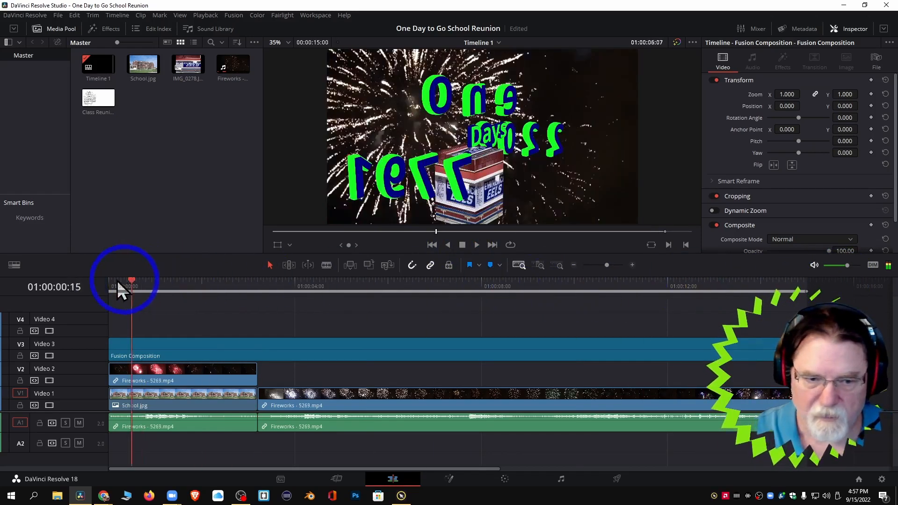
{"action": "left_click", "coordinate": [449, 479]}
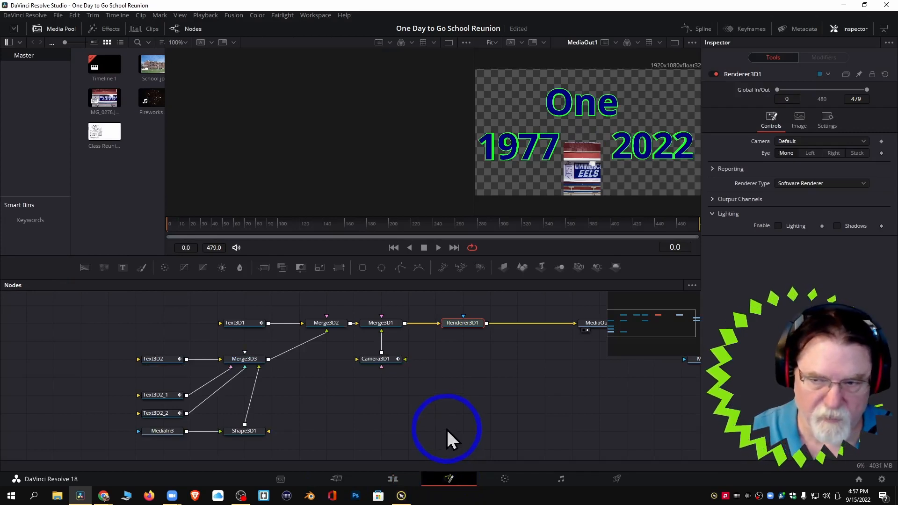
Step: Select the Shape3D1 box node and drag its Width from 1.1 up to 2.6
{"action": "left_click", "coordinate": [244, 431]}
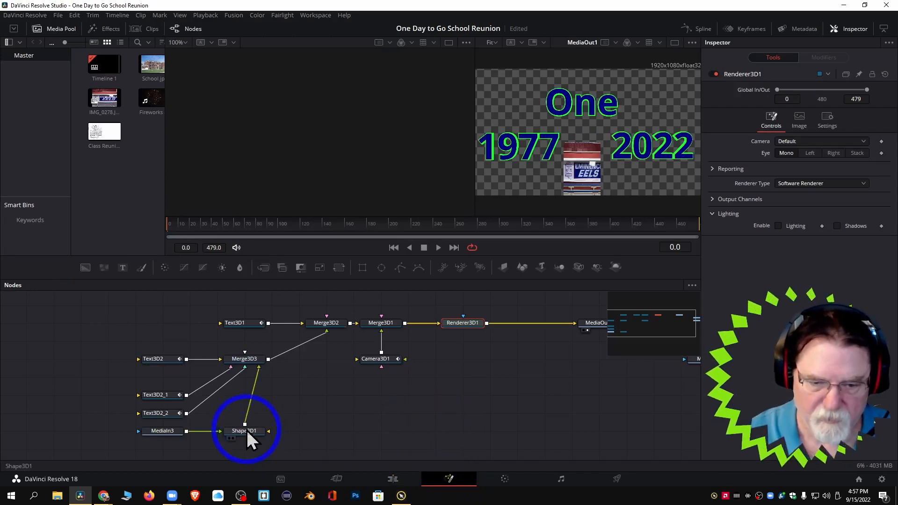
{"action": "left_click", "coordinate": [244, 431]}
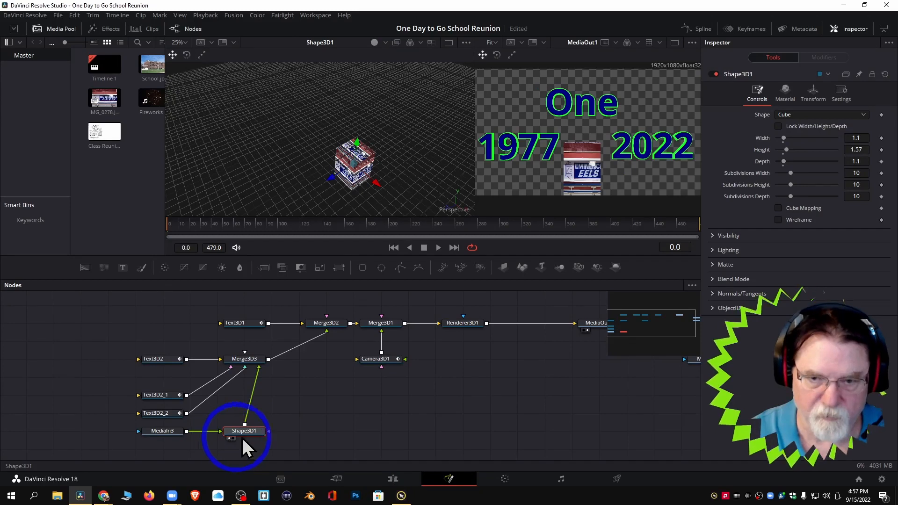
{"action": "mouse_move", "coordinate": [350, 237]}
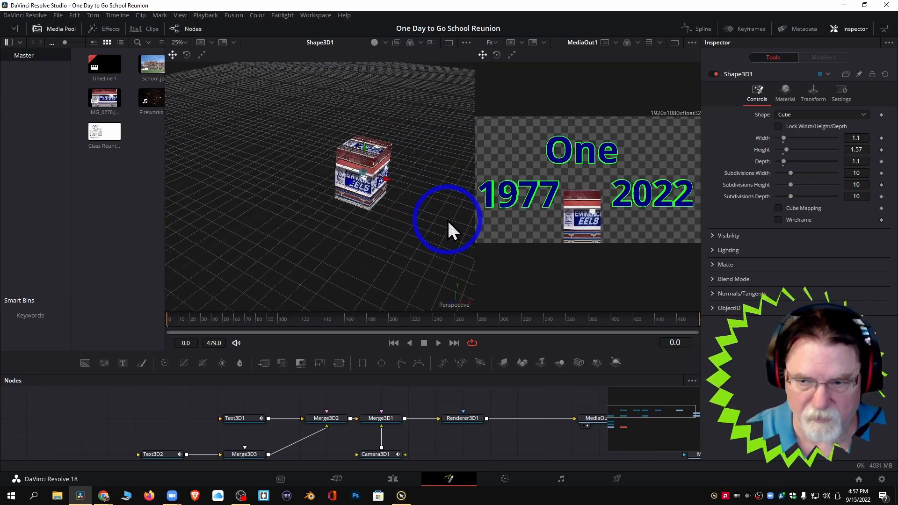
{"action": "mouse_move", "coordinate": [370, 252]}
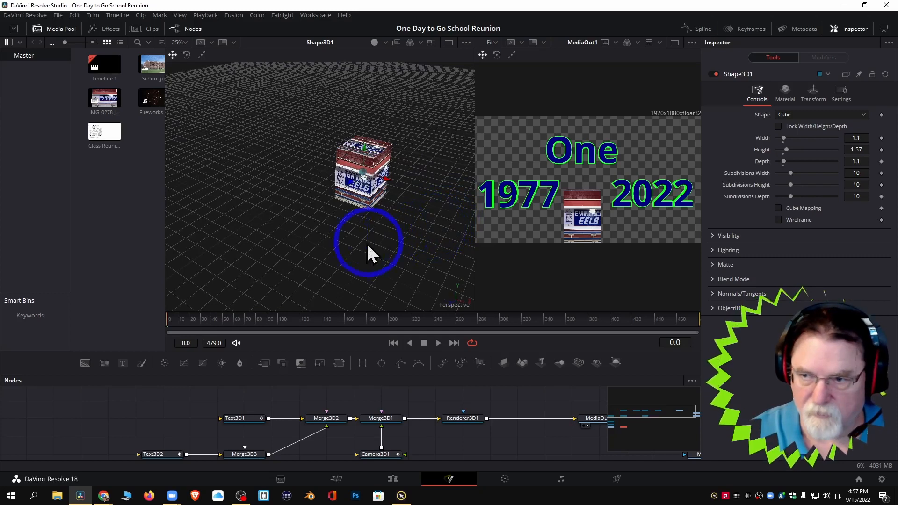
{"action": "mouse_move", "coordinate": [335, 389]}
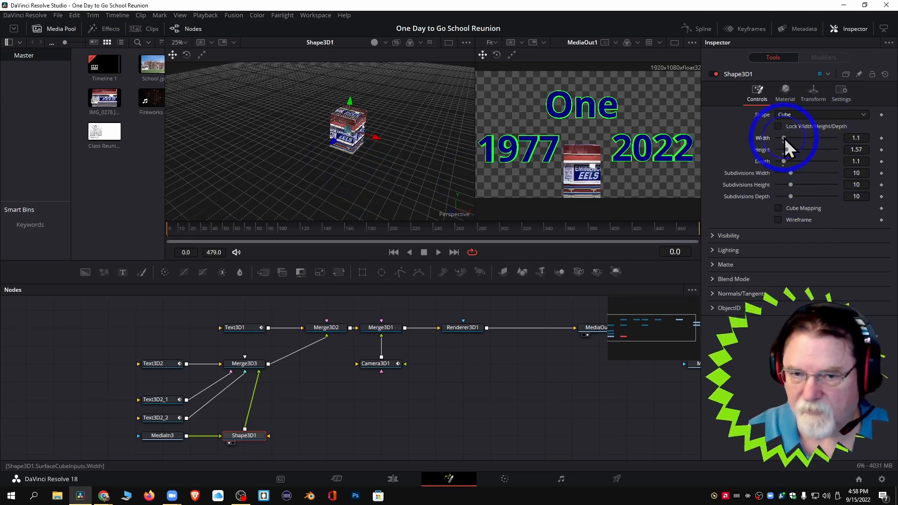
{"action": "left_click_drag", "start_coordinate": [783, 137], "coordinate": [799, 137]}
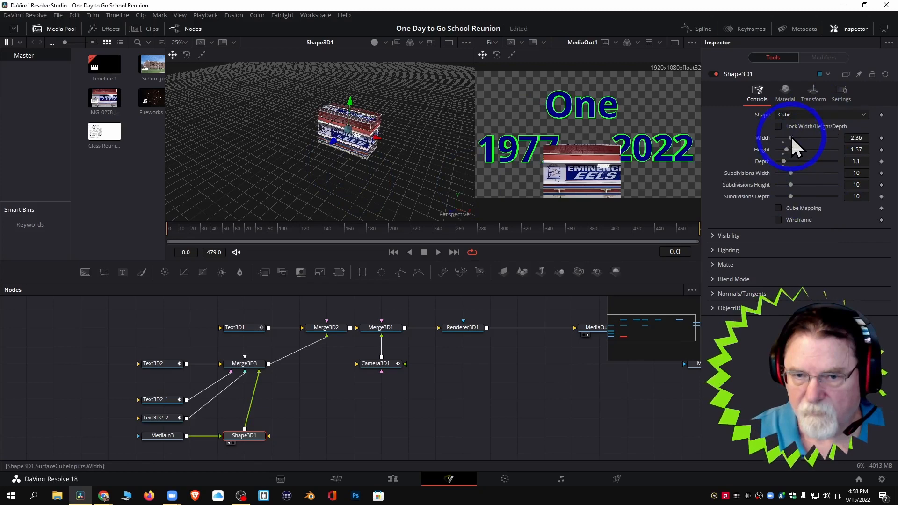
{"action": "left_click_drag", "start_coordinate": [790, 138], "coordinate": [802, 138]}
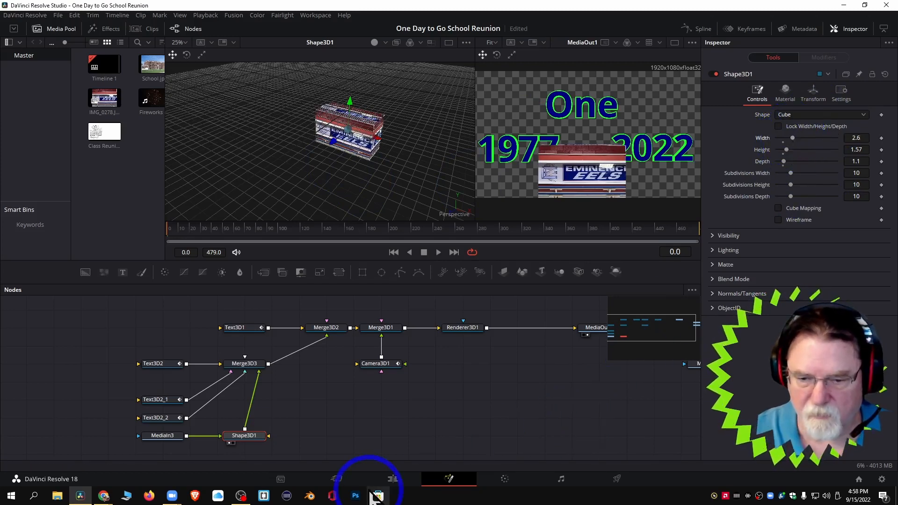
{"action": "left_click", "coordinate": [391, 479]}
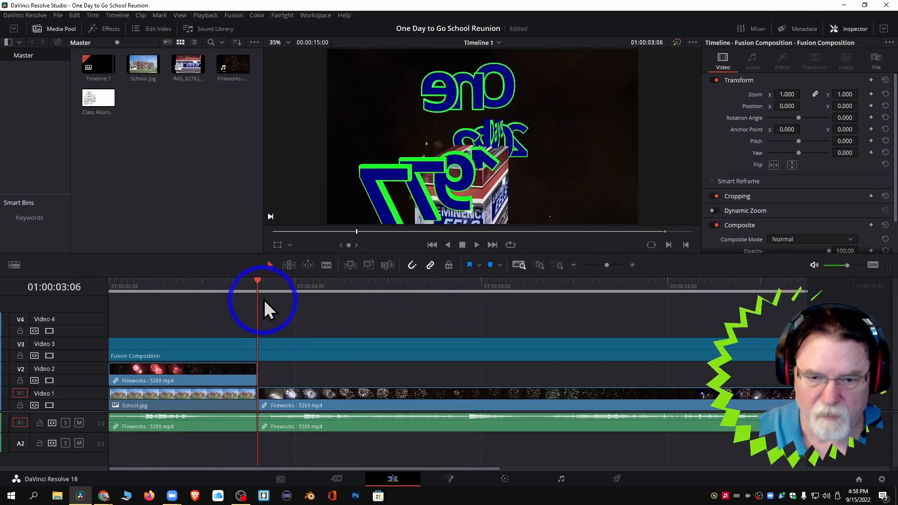
{"action": "left_click", "coordinate": [109, 286]}
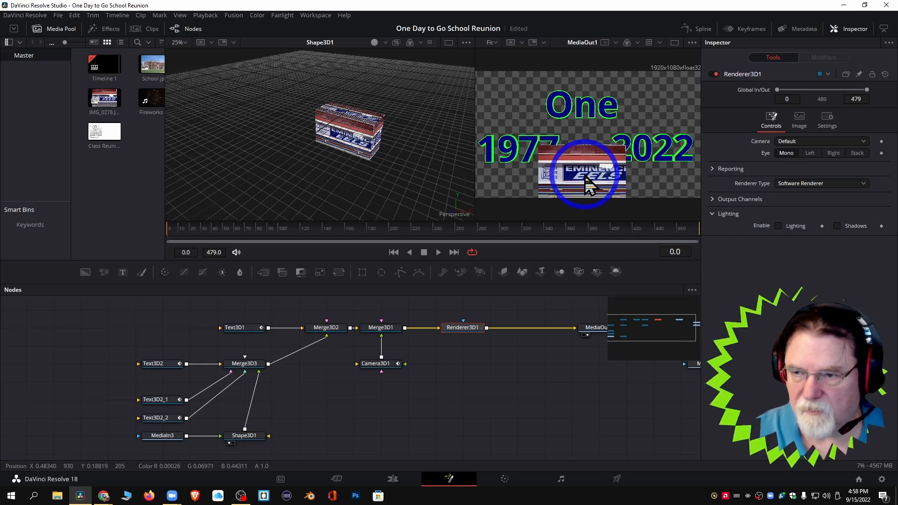
{"action": "mouse_move", "coordinate": [295, 449]}
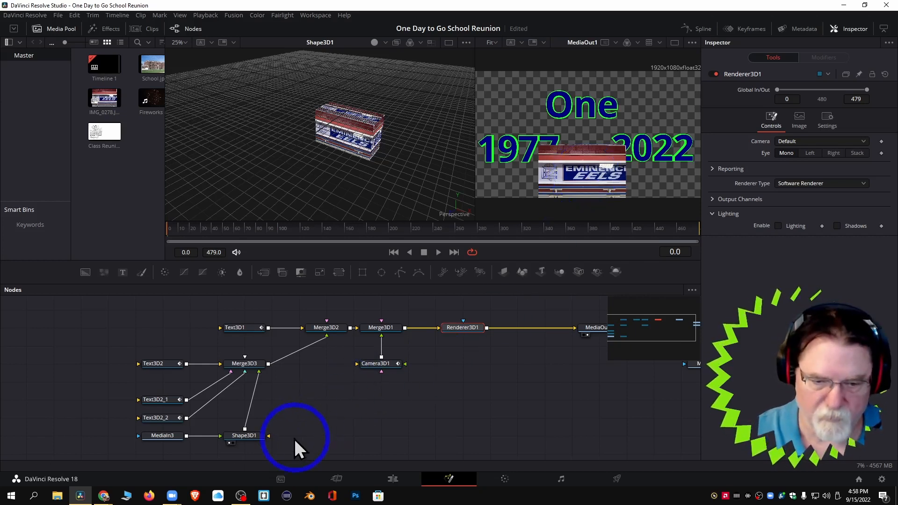
Step: Select the Shape3D1 node and lower its Height to about 1.34
{"action": "left_click", "coordinate": [243, 436]}
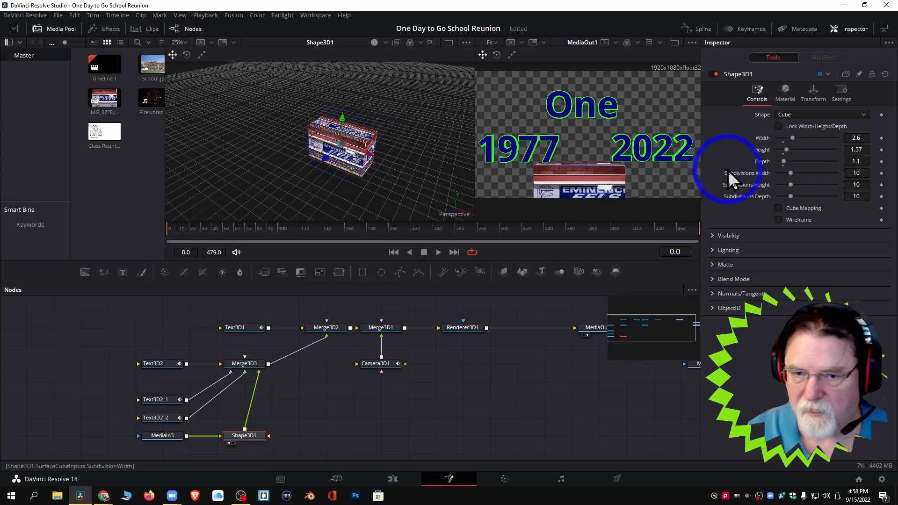
{"action": "mouse_move", "coordinate": [791, 160]}
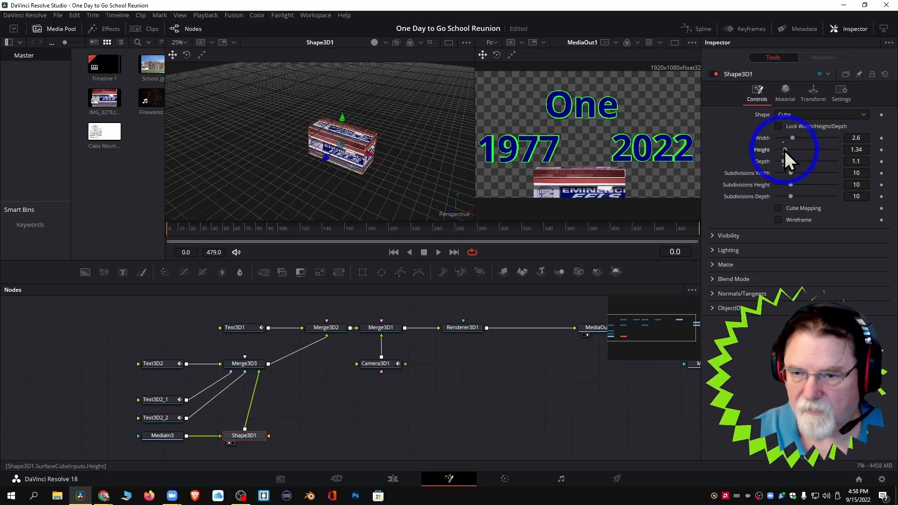
{"action": "left_click_drag", "start_coordinate": [796, 149], "coordinate": [788, 149]}
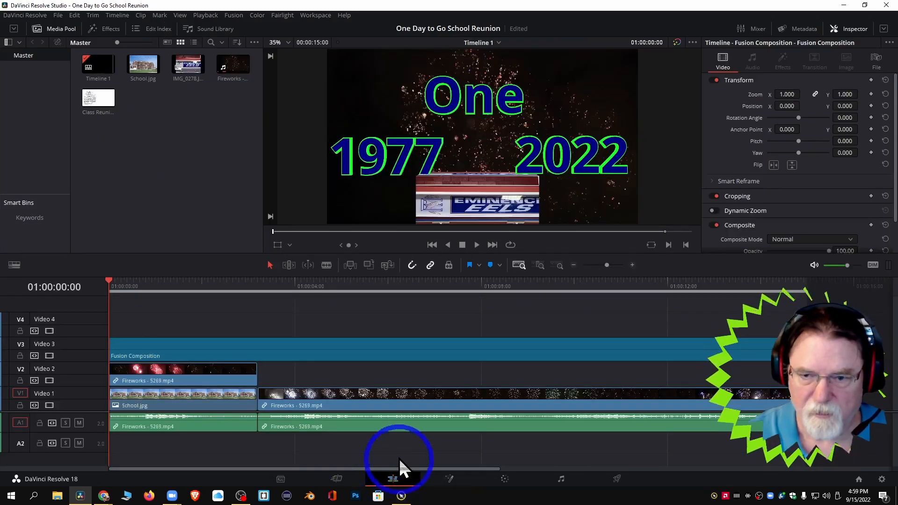
{"action": "mouse_move", "coordinate": [492, 257]}
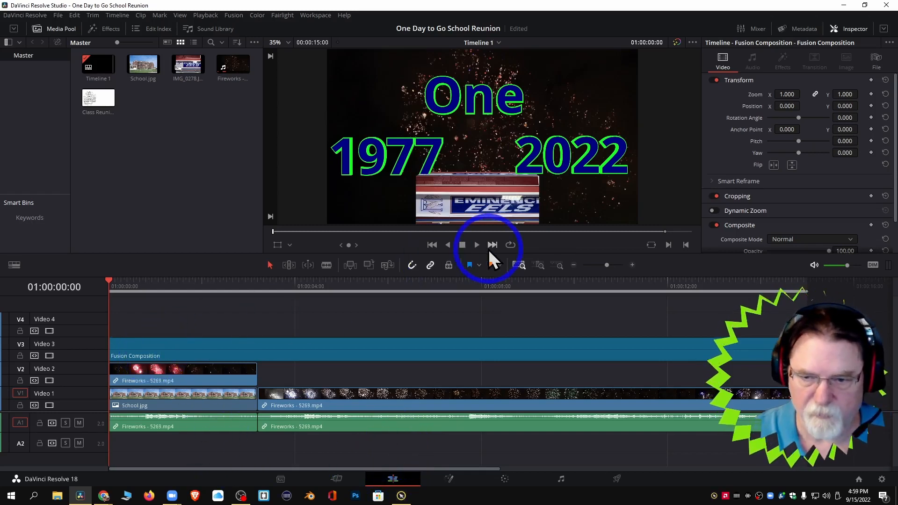
Step: Play the timeline to about 16 seconds to watch the title and shorter box
{"action": "left_click", "coordinate": [476, 245]}
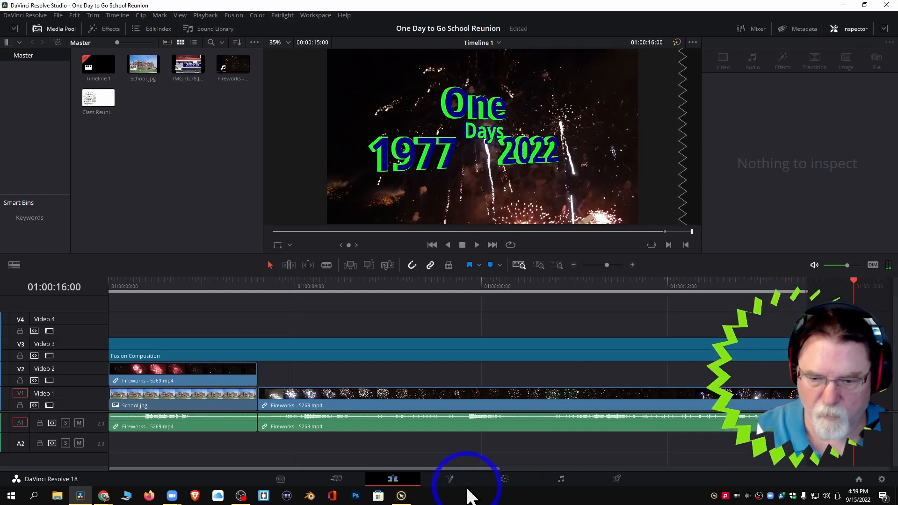
Step: On the Fusion page, select the Text3D1 node and delete the 's' from 'Days'
{"action": "left_click", "coordinate": [449, 479]}
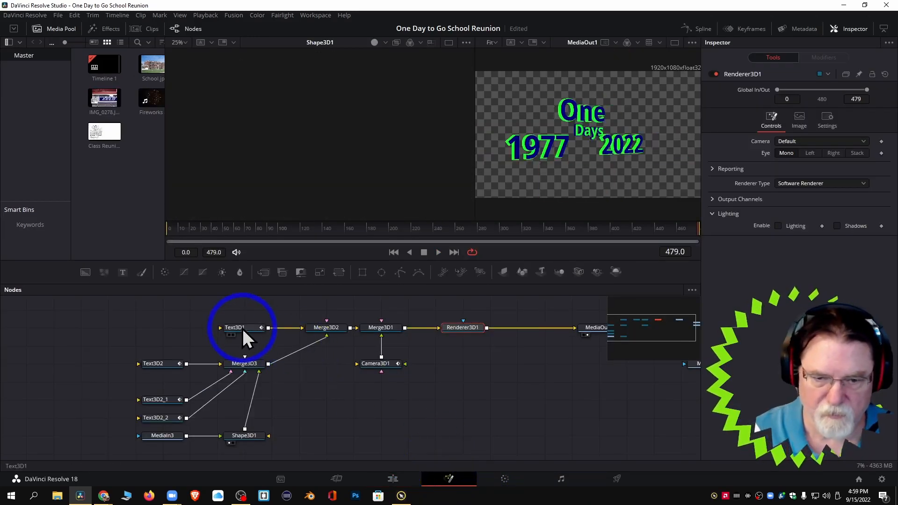
{"action": "left_click", "coordinate": [235, 327]}
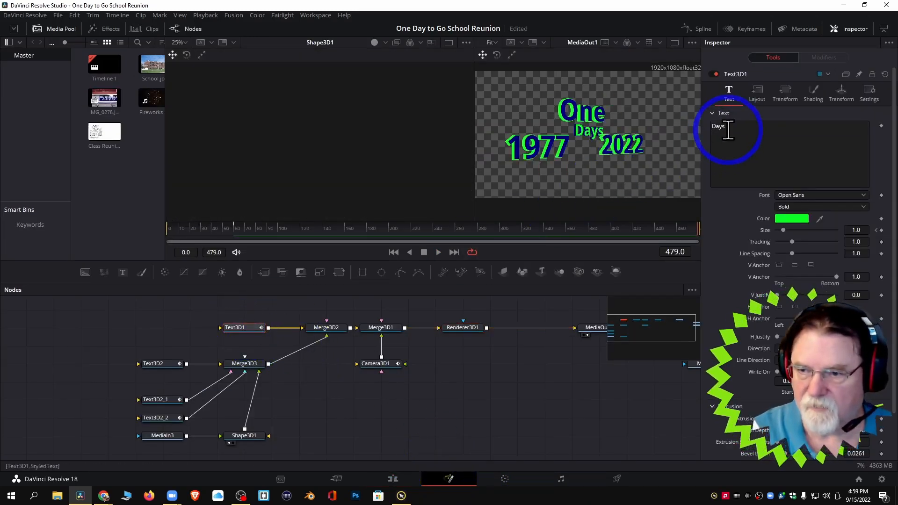
{"action": "key", "text": "Backspace"}
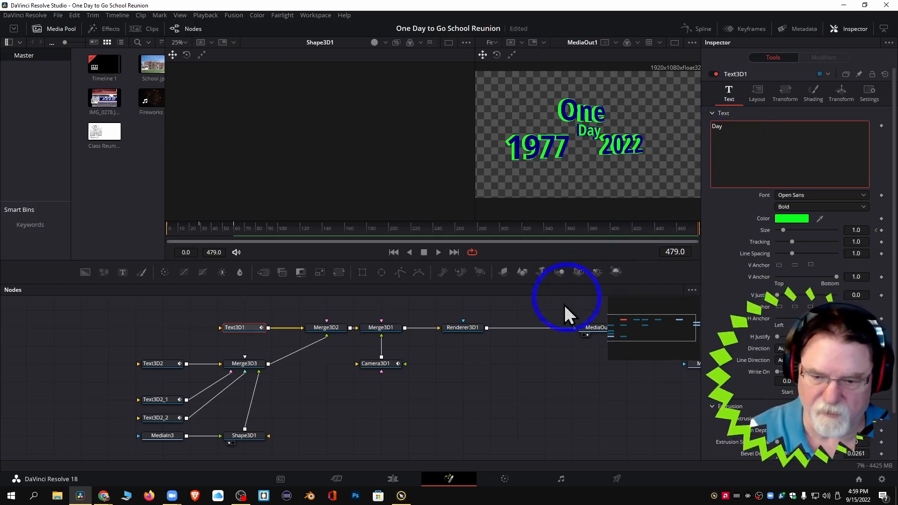
{"action": "mouse_move", "coordinate": [622, 489]}
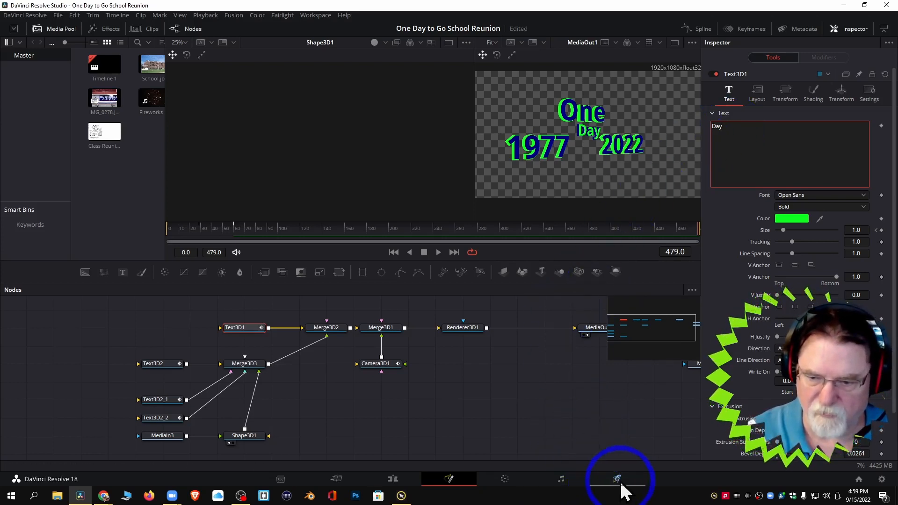
Step: On the Deliver page, name the export 'One Day To Go' and add it to the render queue
{"action": "left_click", "coordinate": [617, 479]}
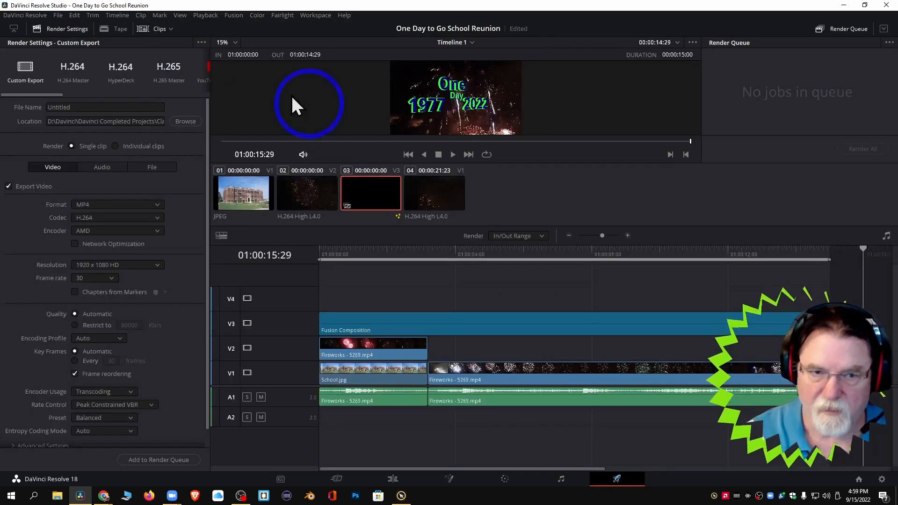
{"action": "left_click", "coordinate": [105, 107]}
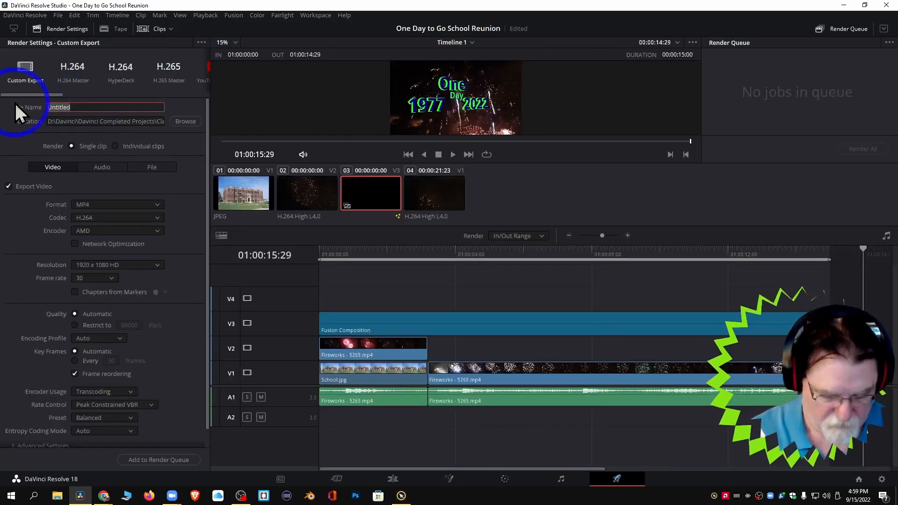
{"action": "type", "text": "One Day to go"}
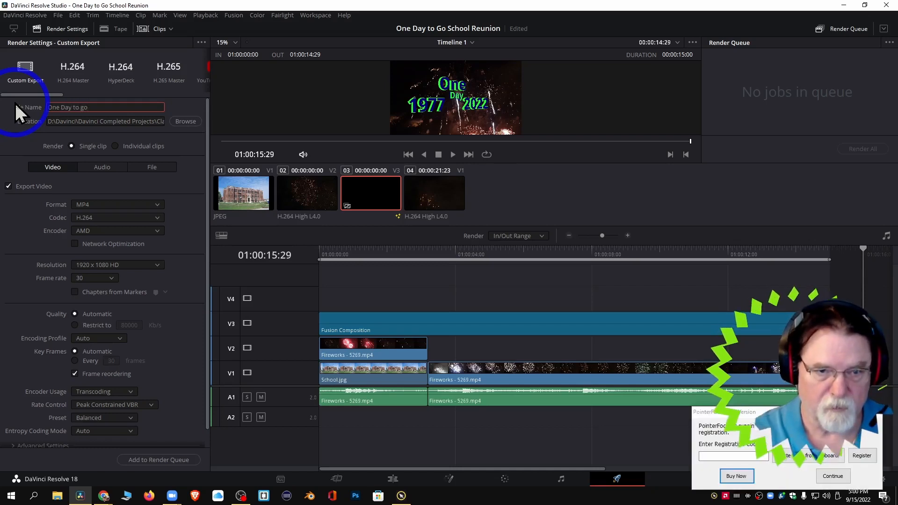
{"action": "key", "text": "BackSpace"}
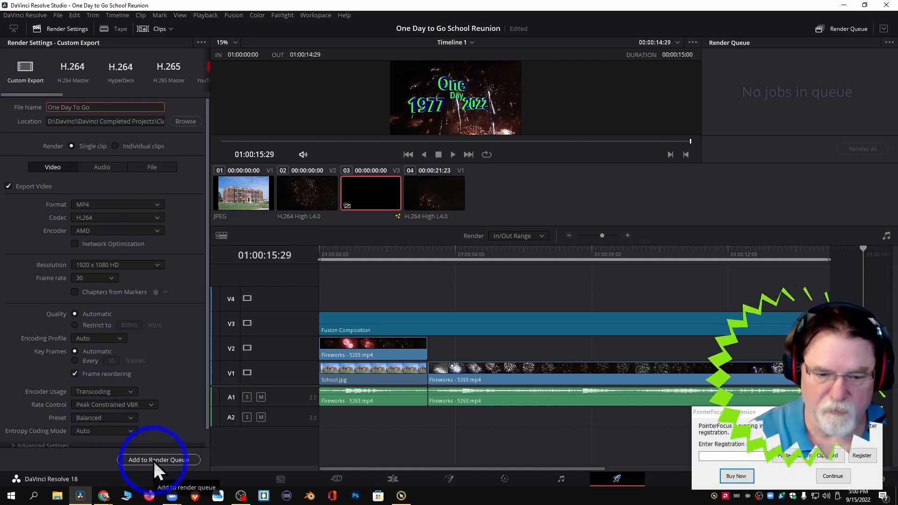
{"action": "left_click", "coordinate": [159, 460]}
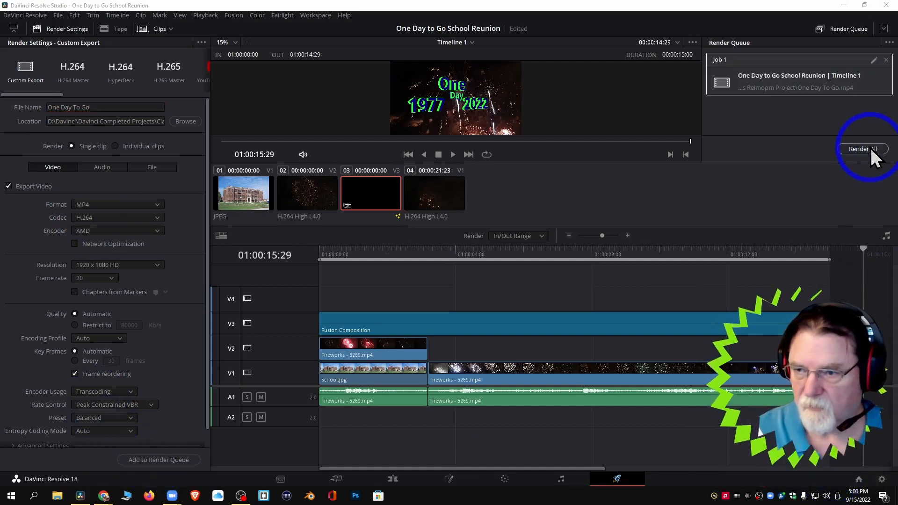
Step: Start Render All to export the queued 'One Day To Go' MP4 job
{"action": "left_click", "coordinate": [861, 149]}
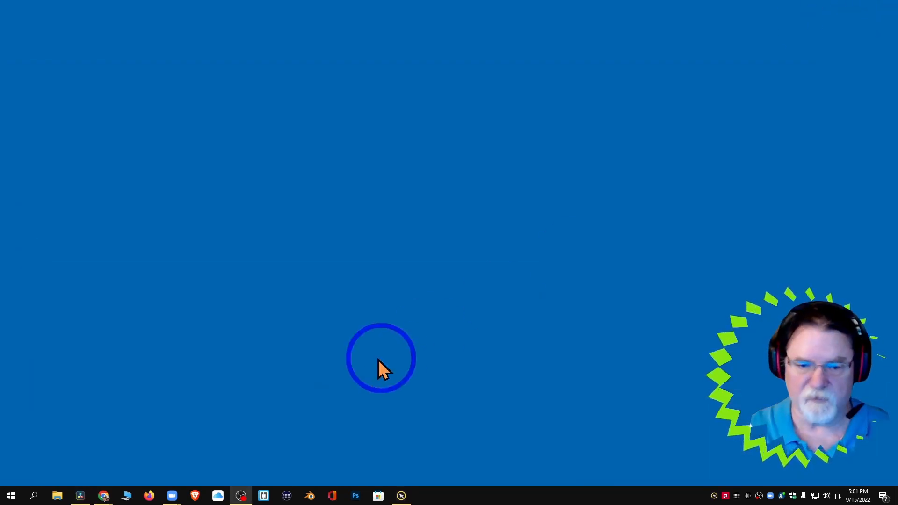
Step: Browse Davinci Completed Projects > Class Reimopm Project and select 'One Day To Go.mp4'
{"action": "right_click", "coordinate": [381, 357]}
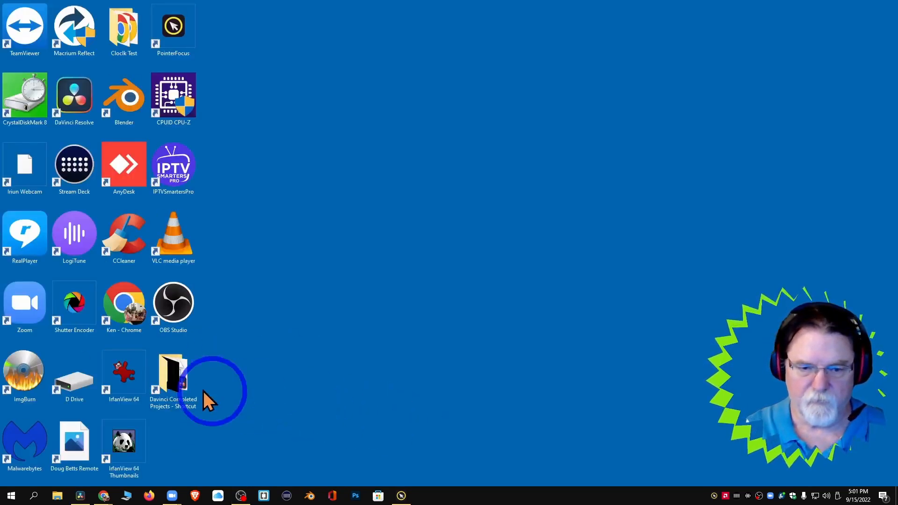
{"action": "double_click", "coordinate": [173, 372]}
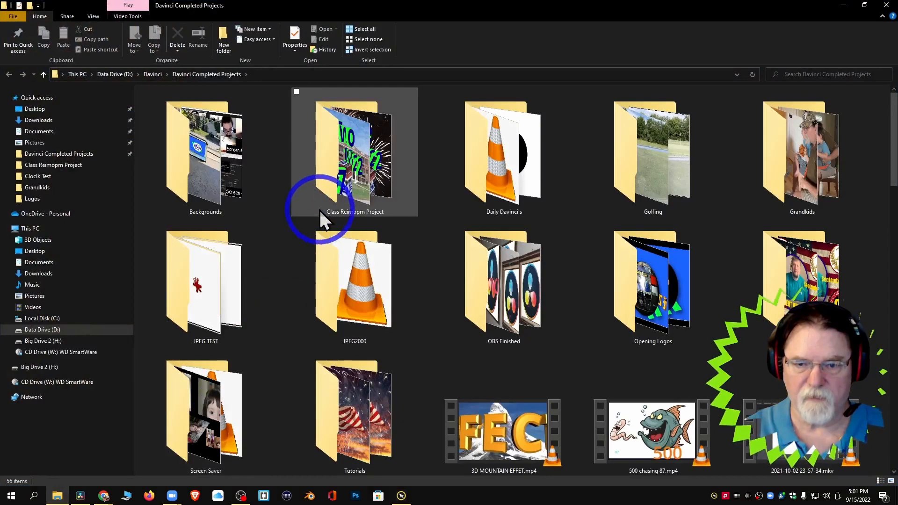
{"action": "double_click", "coordinate": [354, 155]}
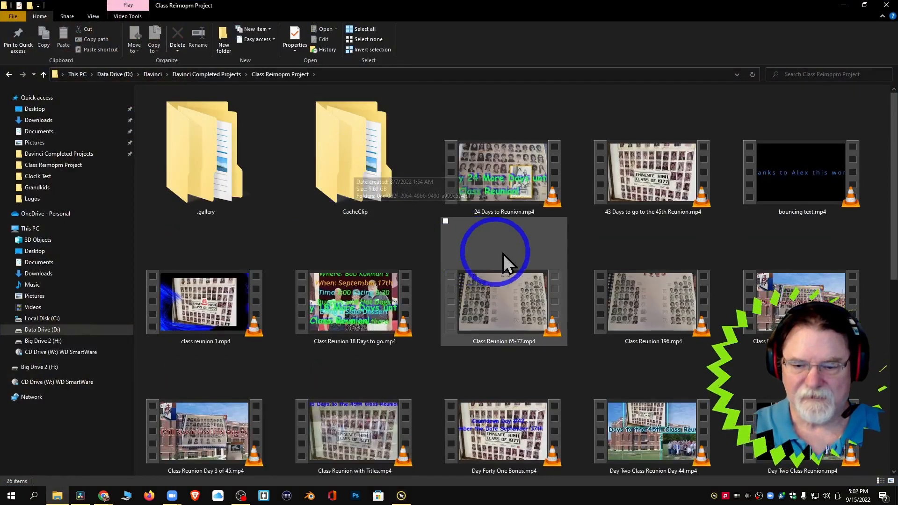
{"action": "scroll", "scroll_direction": "down", "scroll_amount": 3}
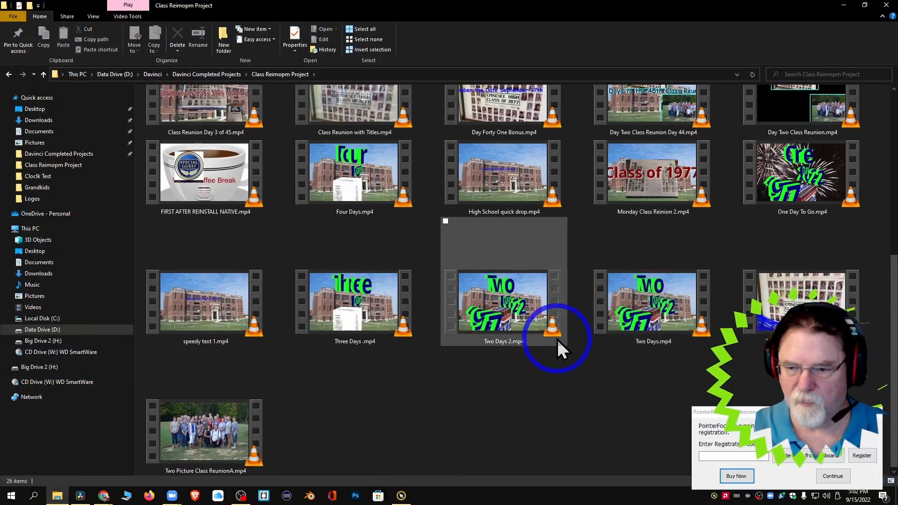
{"action": "left_click", "coordinate": [802, 180]}
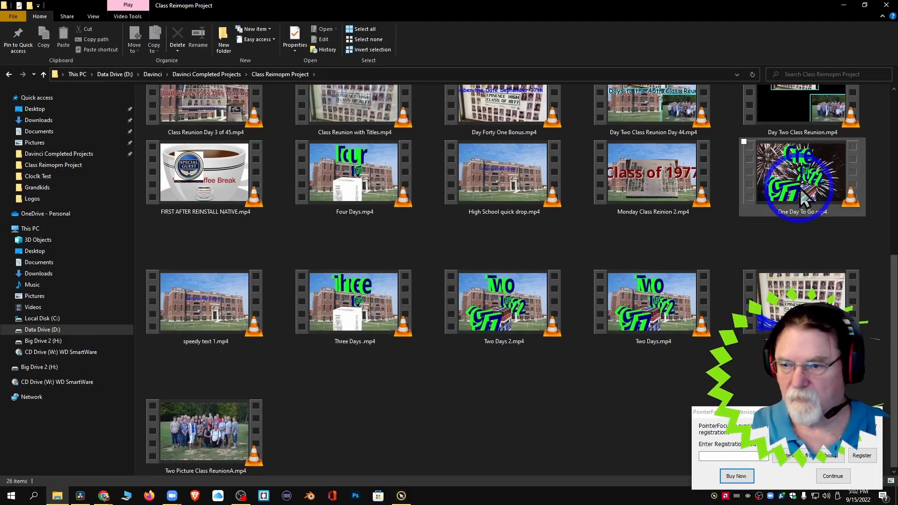
Step: Open 'One Day To Go.mp4' in VLC, dismiss the reminder, and adjust the volume
{"action": "double_click", "coordinate": [801, 178]}
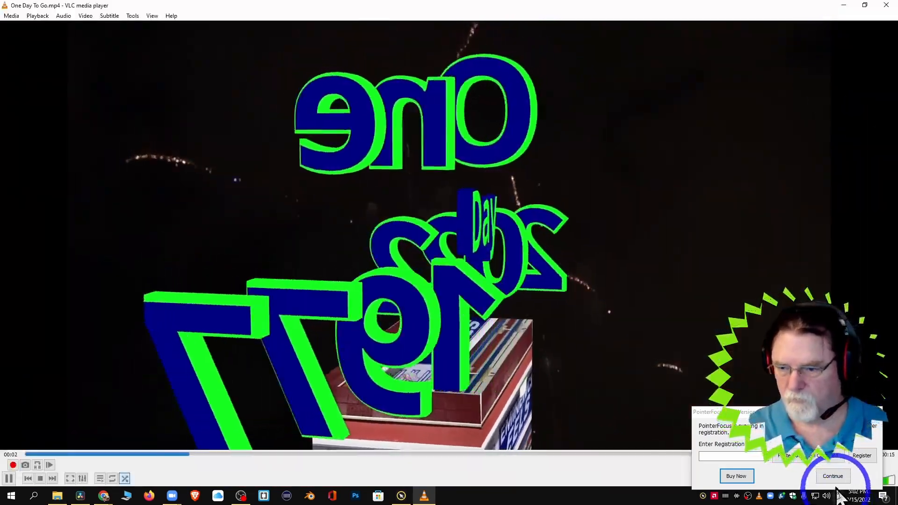
{"action": "left_click", "coordinate": [832, 476]}
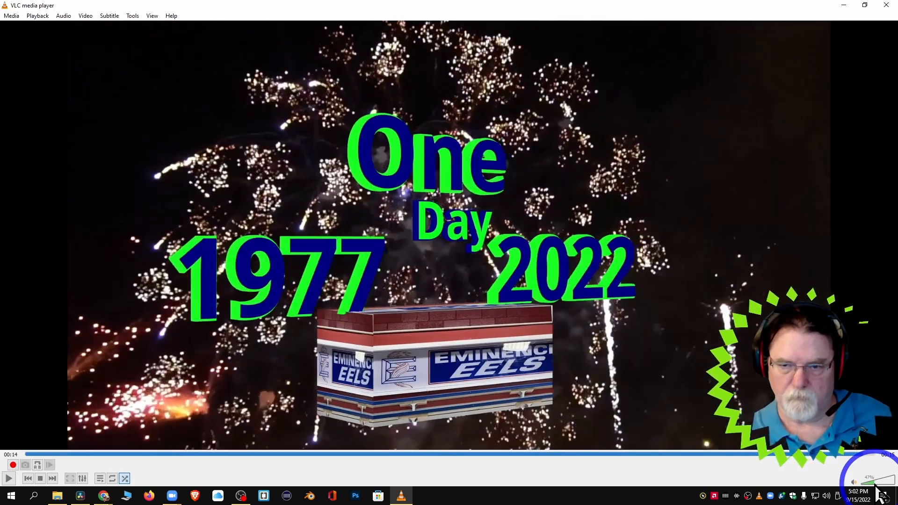
{"action": "left_click", "coordinate": [40, 478]}
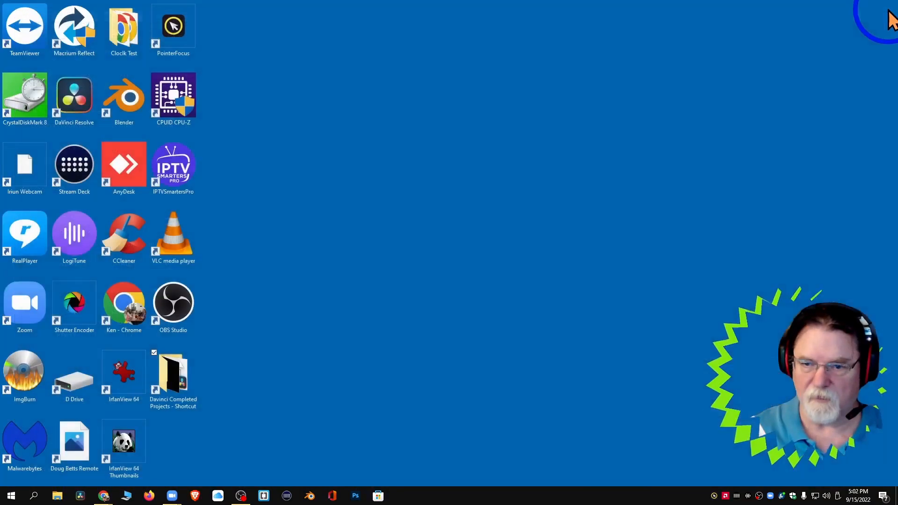
{"action": "mouse_move", "coordinate": [484, 330]}
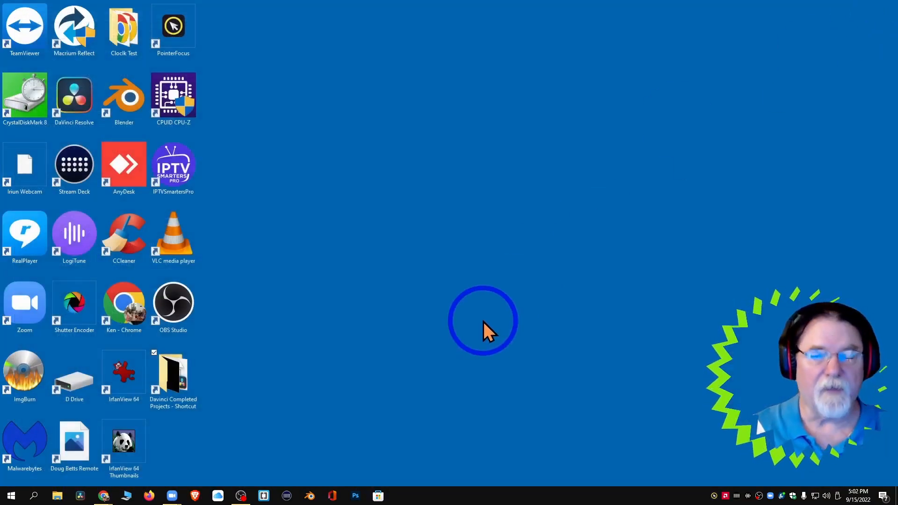